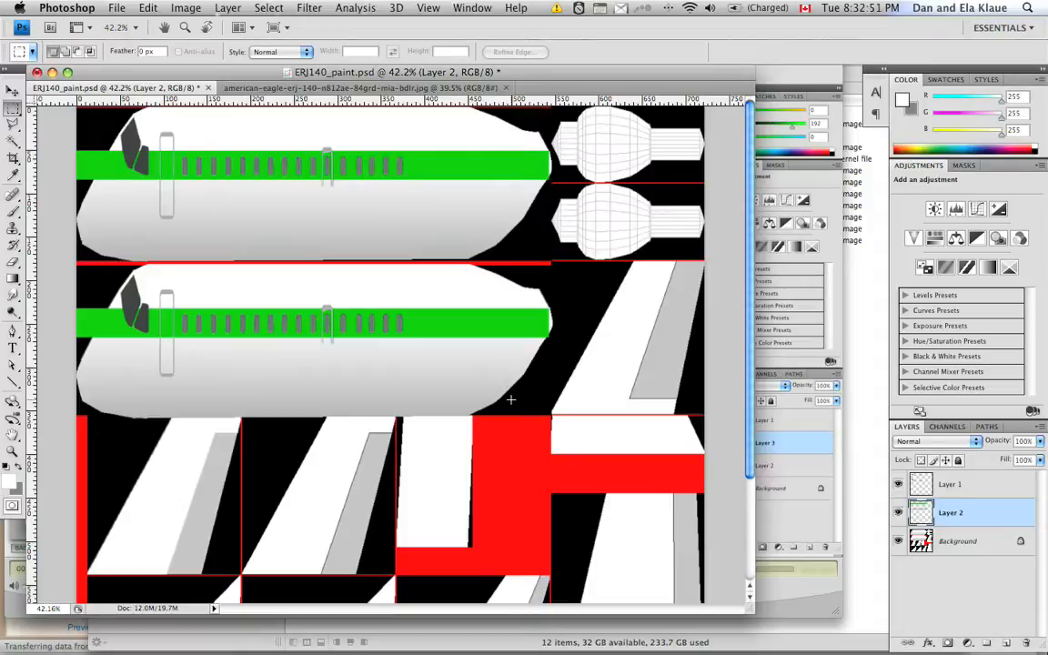
mouse_move(505, 446)
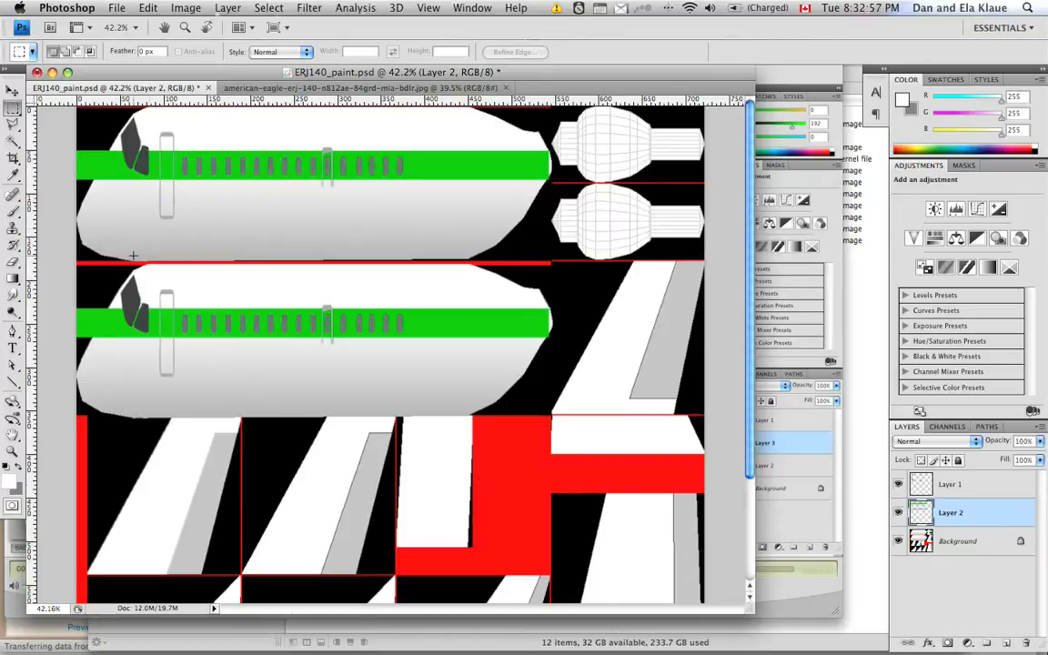
mouse_move(462, 193)
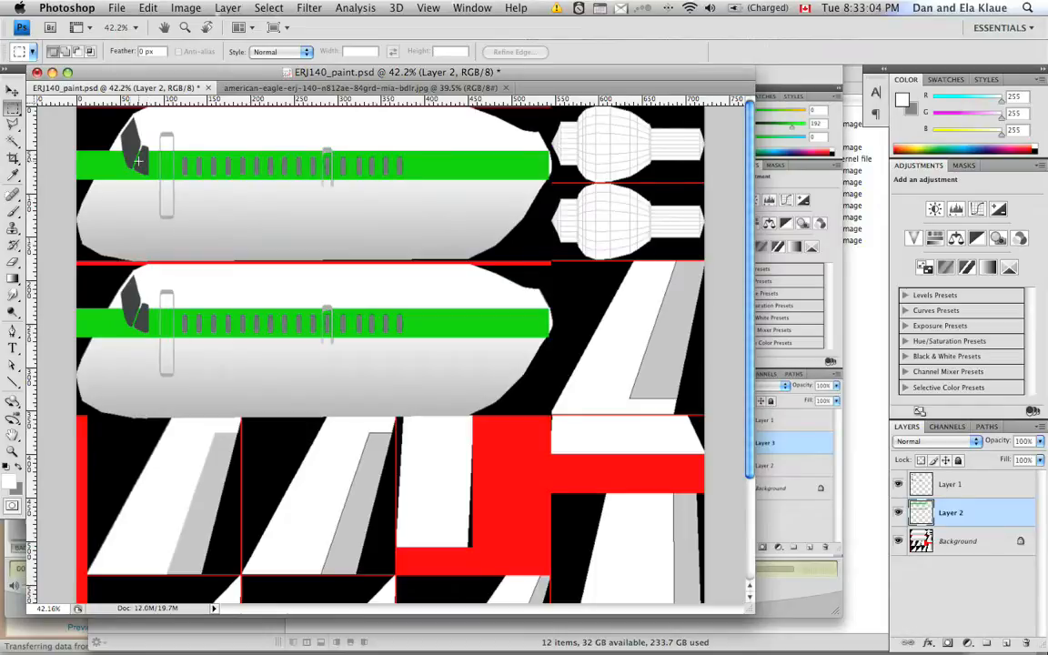
mouse_move(120, 221)
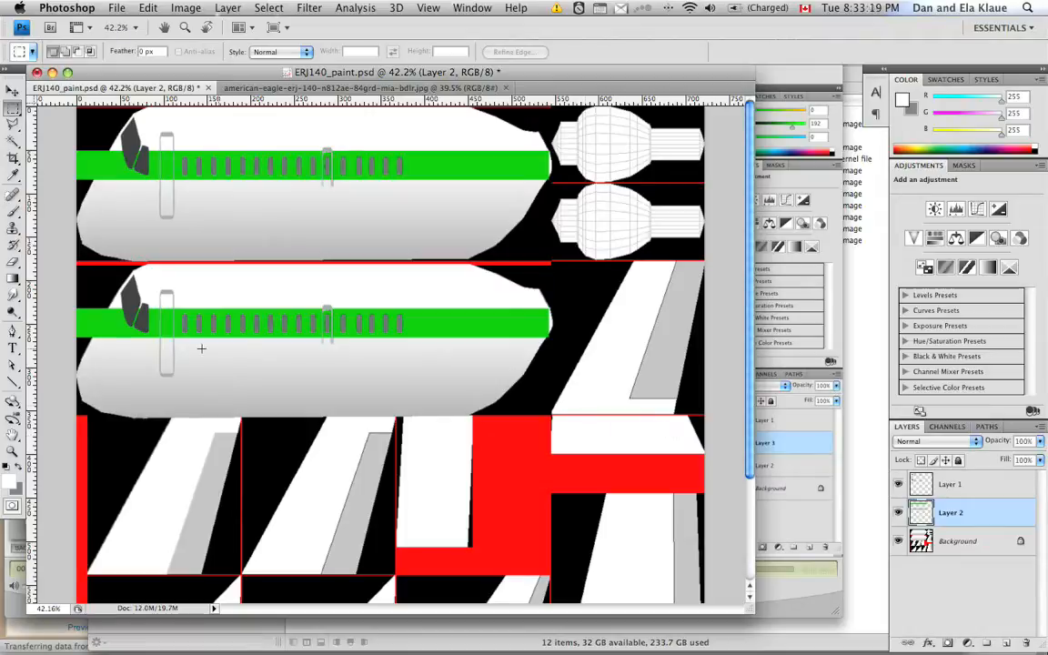
mouse_move(284, 394)
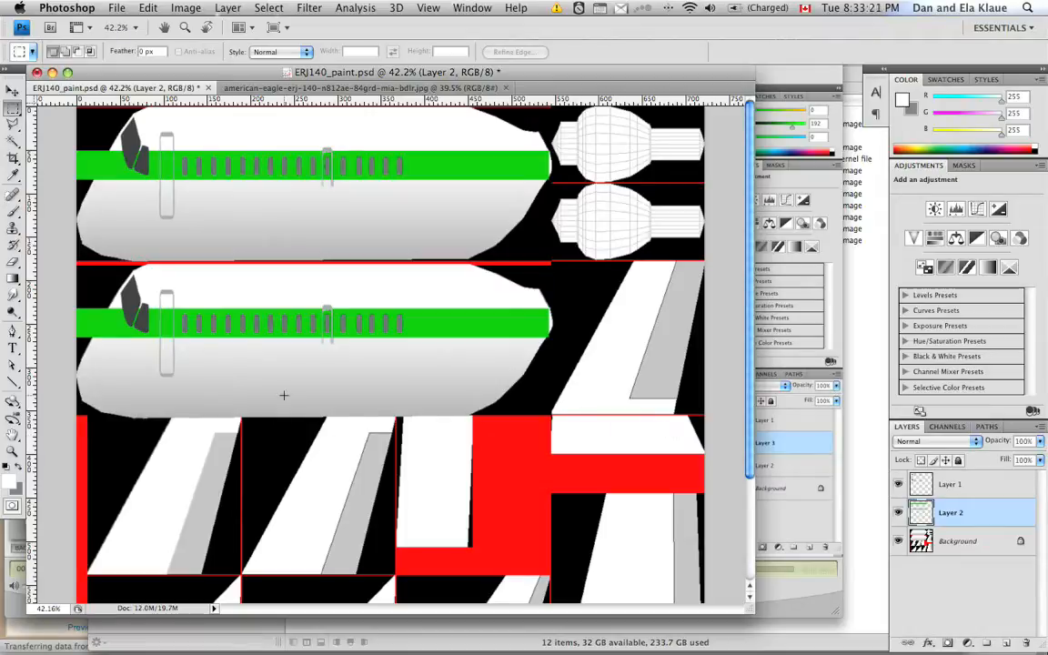
mouse_move(298, 440)
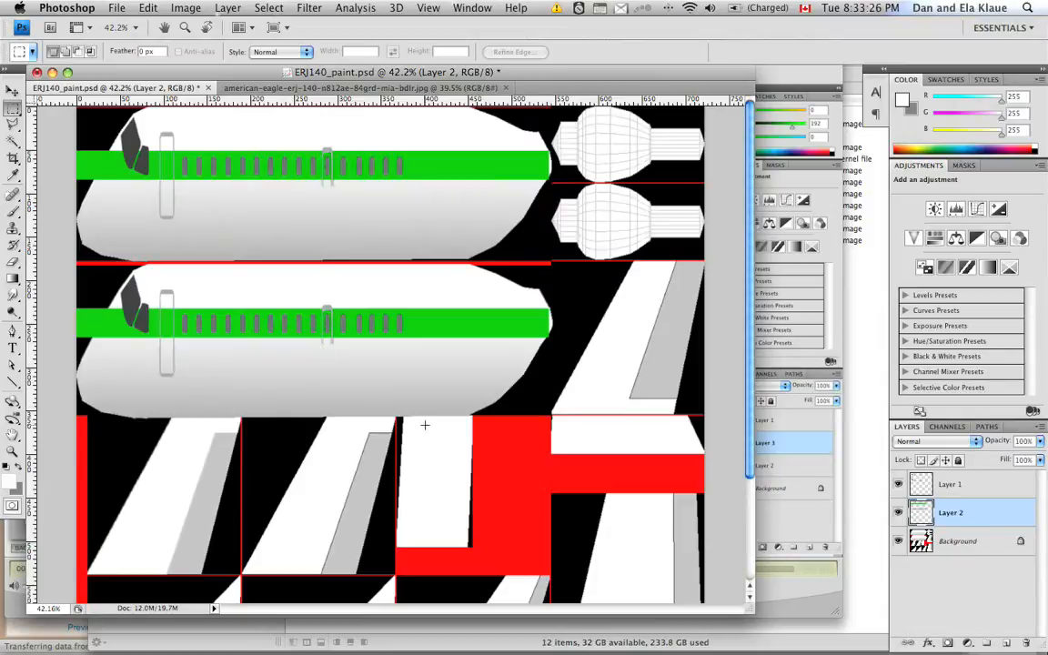
mouse_move(324, 391)
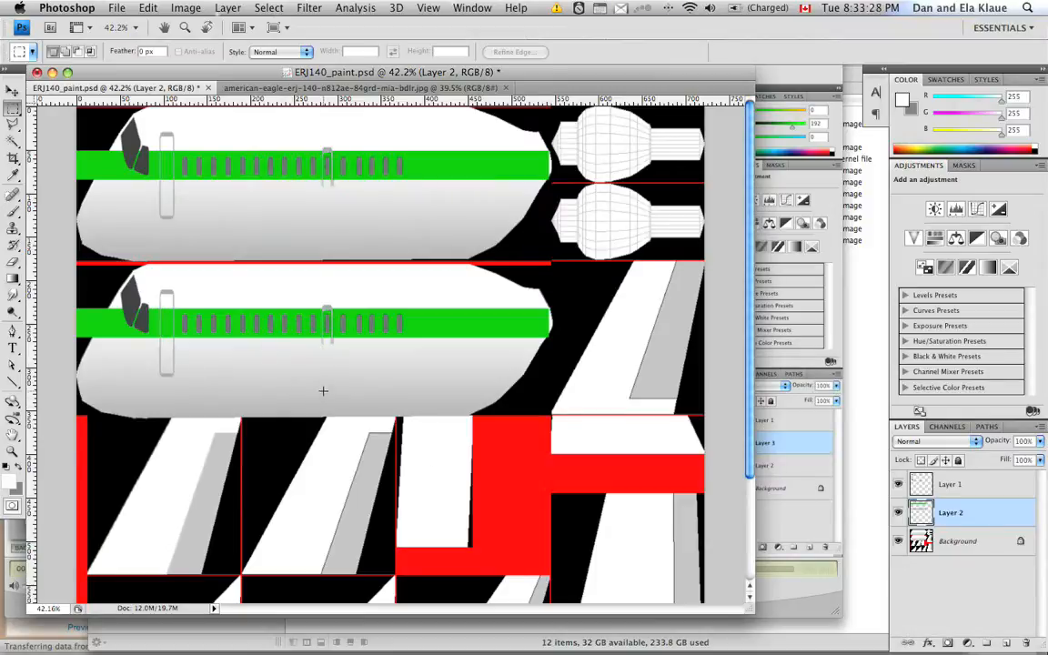
mouse_move(520, 185)
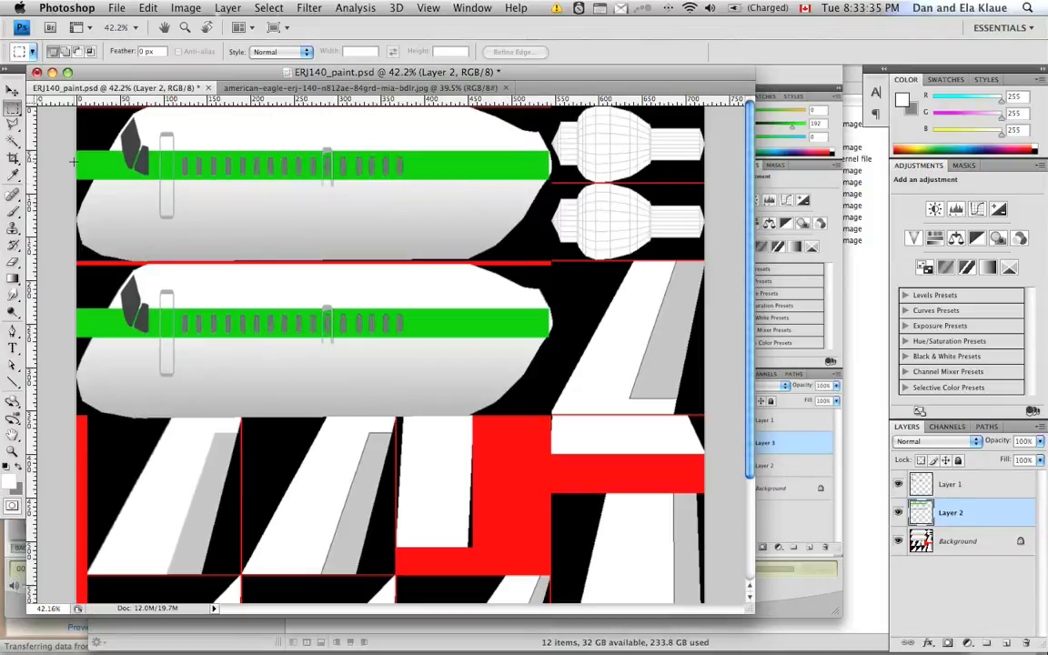
mouse_move(202, 181)
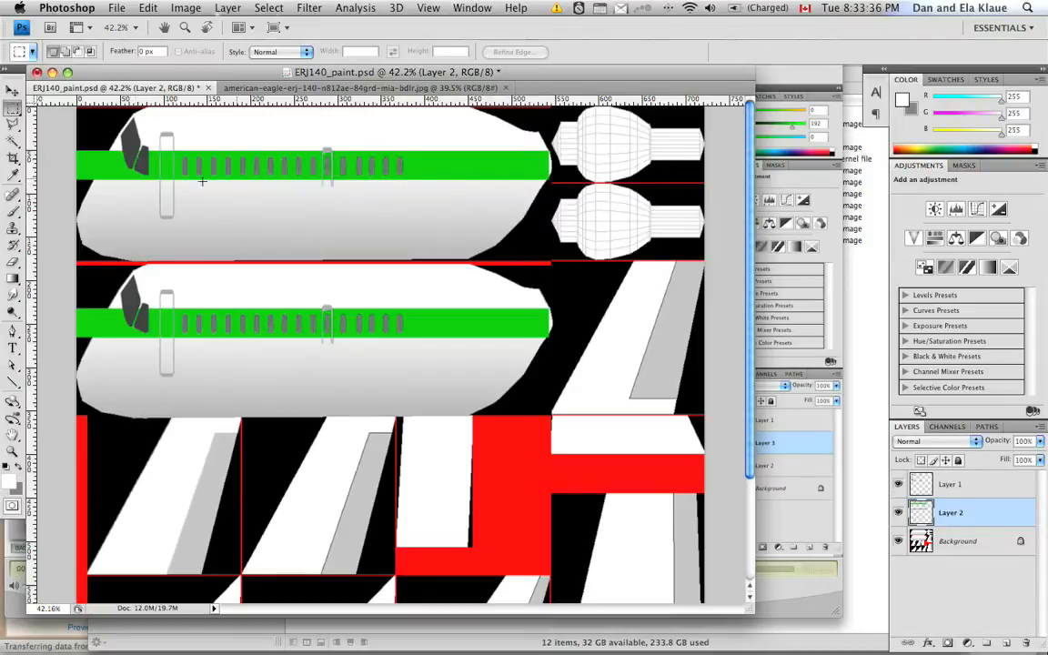
mouse_move(398, 220)
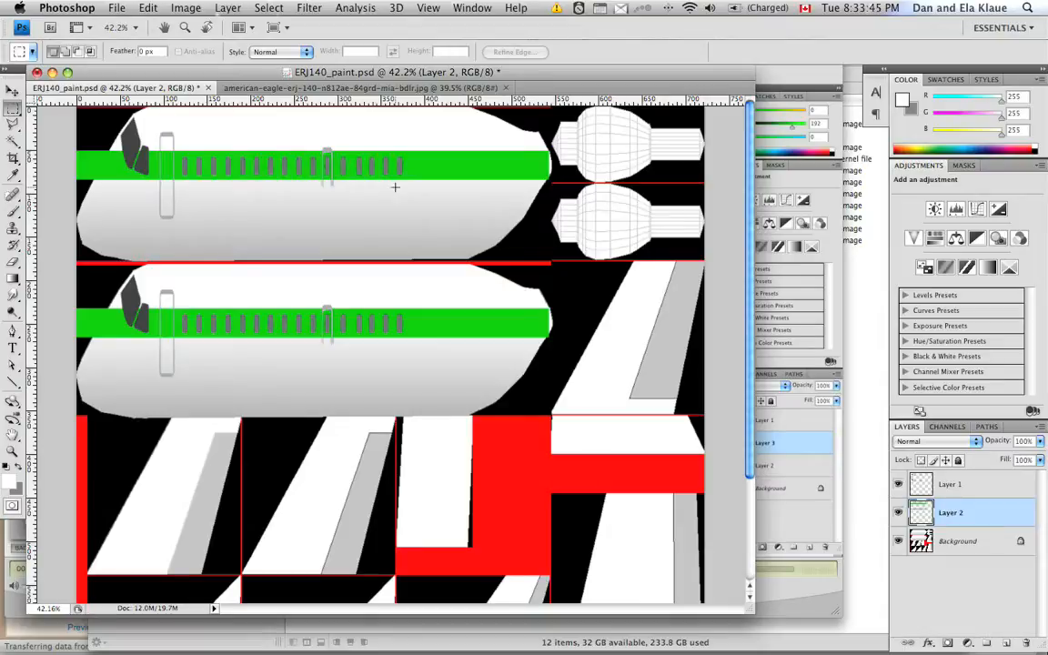
mouse_move(371, 218)
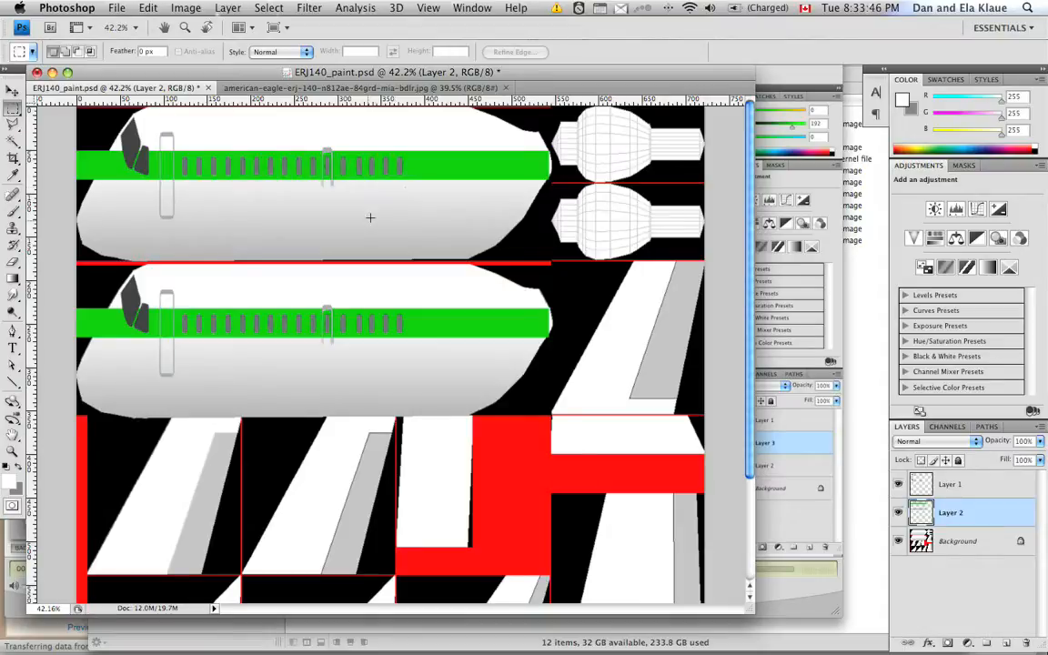
mouse_move(500, 298)
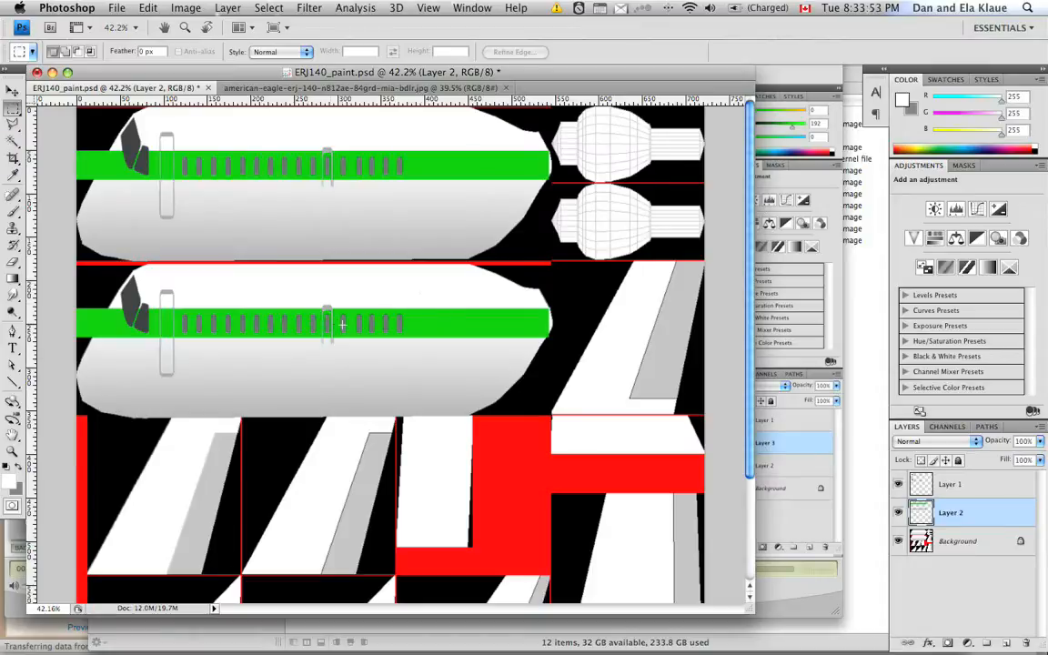
mouse_move(353, 120)
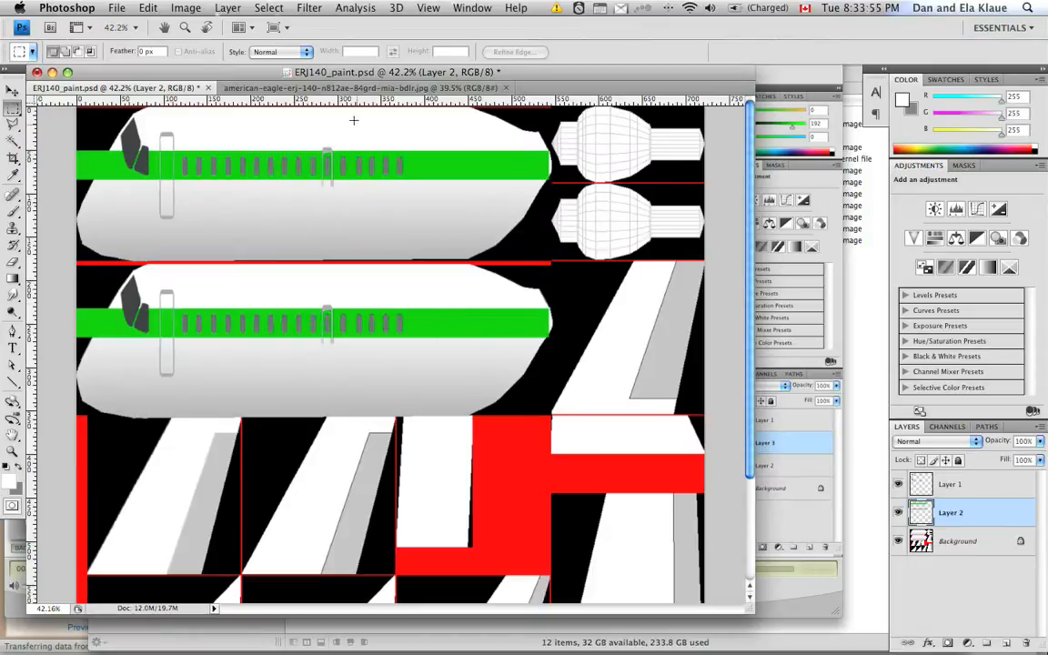
Copy the fuselage from the American Eagle photo into ERJ140_paint.psd and stretch it over the lower fuselage
click(363, 87)
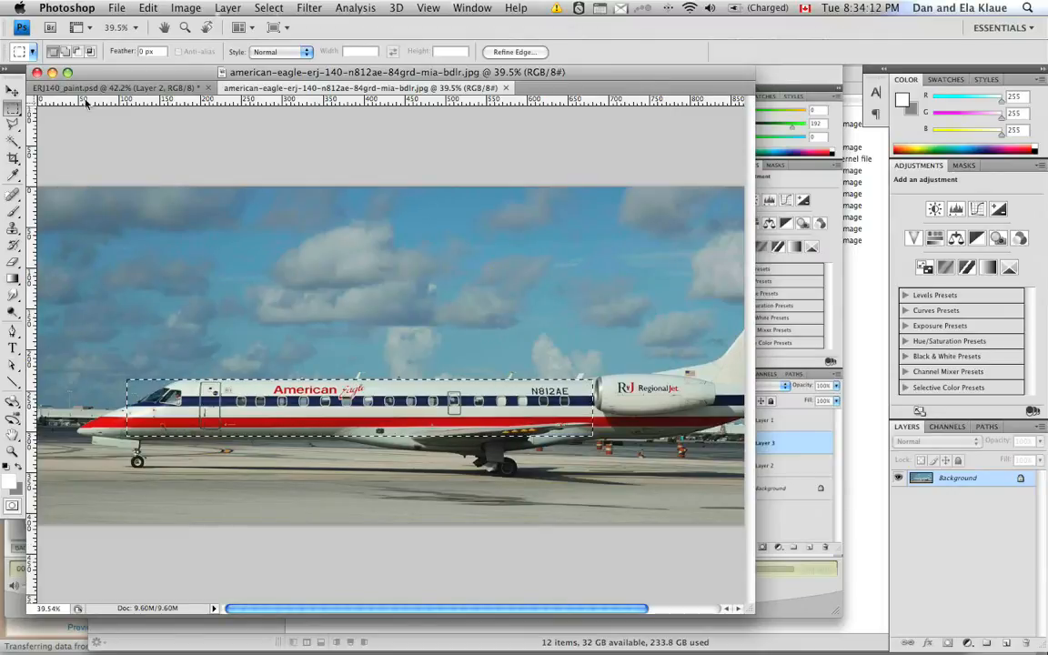
click(113, 87)
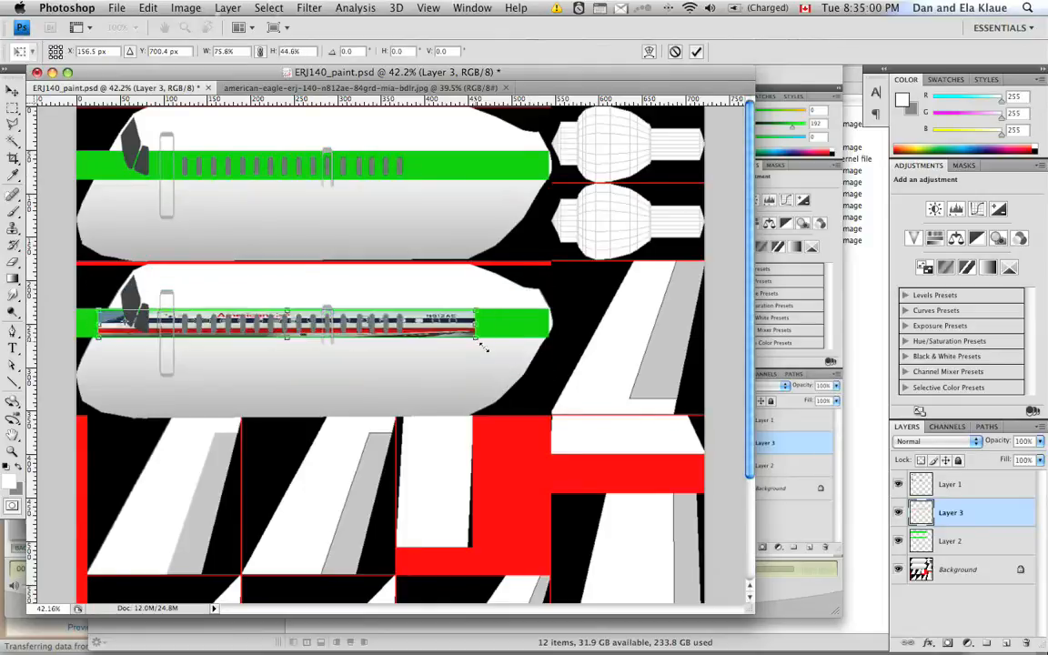
drag(473, 334, 418, 386)
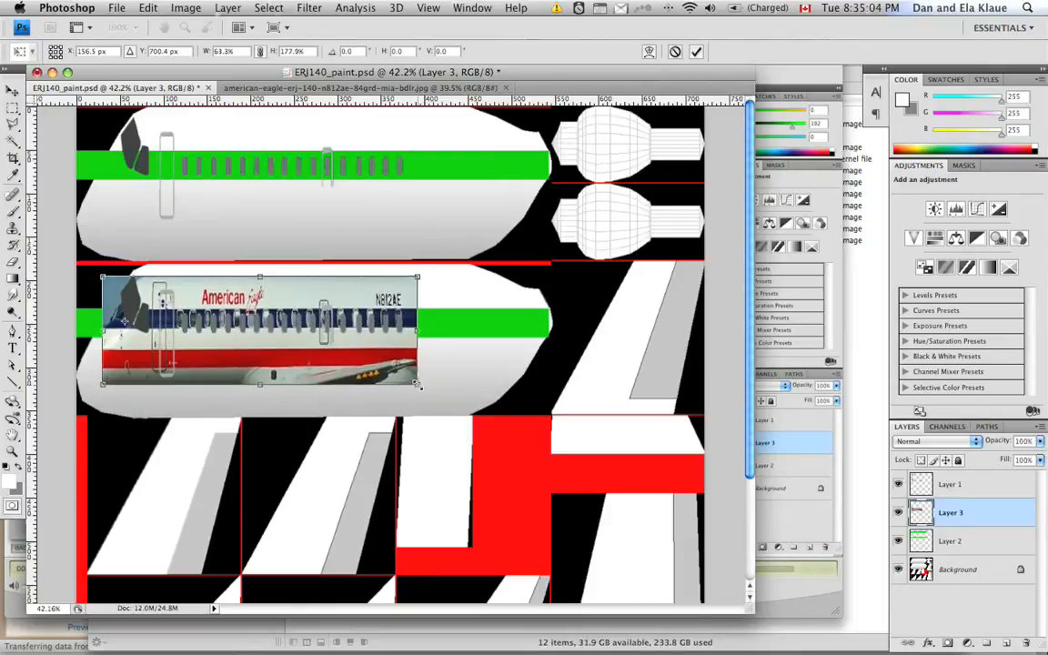
drag(258, 331, 259, 338)
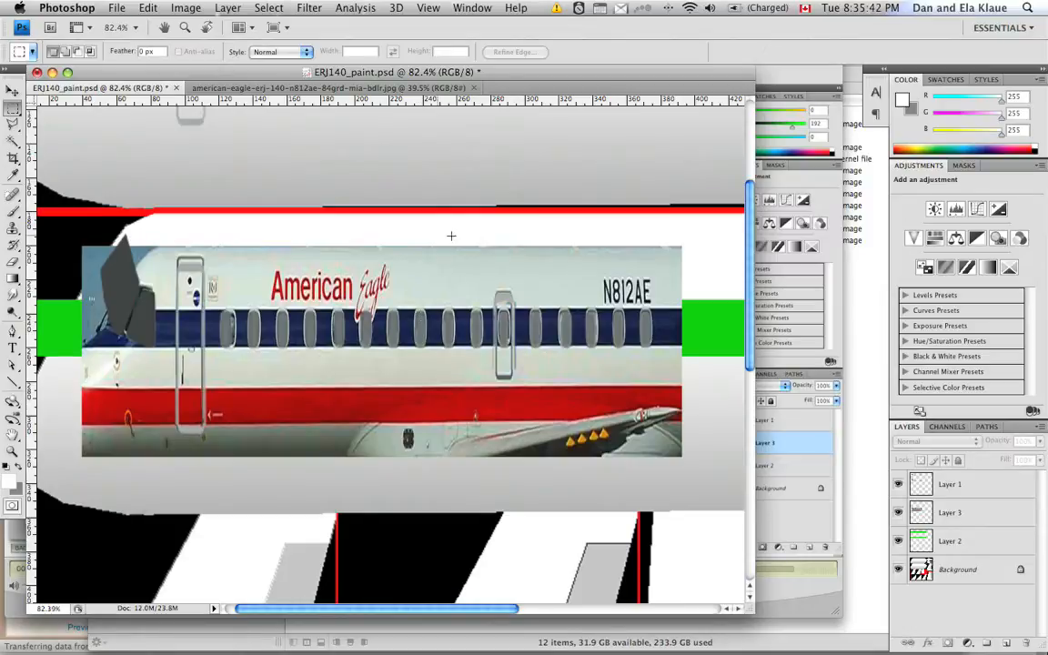
Stretch the photo's top strip upward so it reaches the red line
click(949, 513)
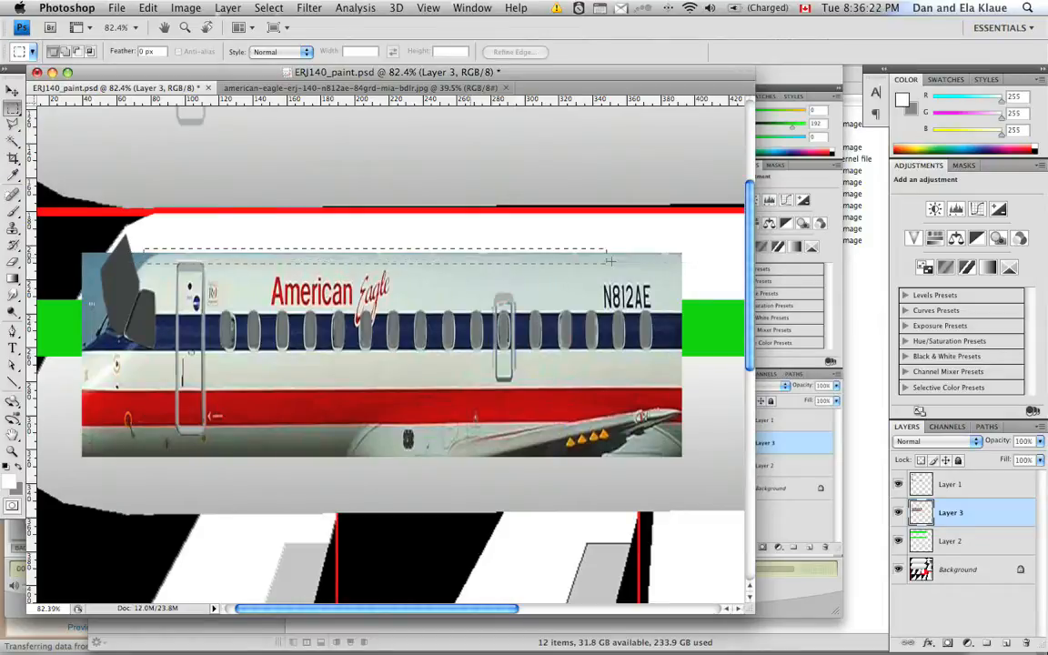
drag(609, 258, 659, 264)
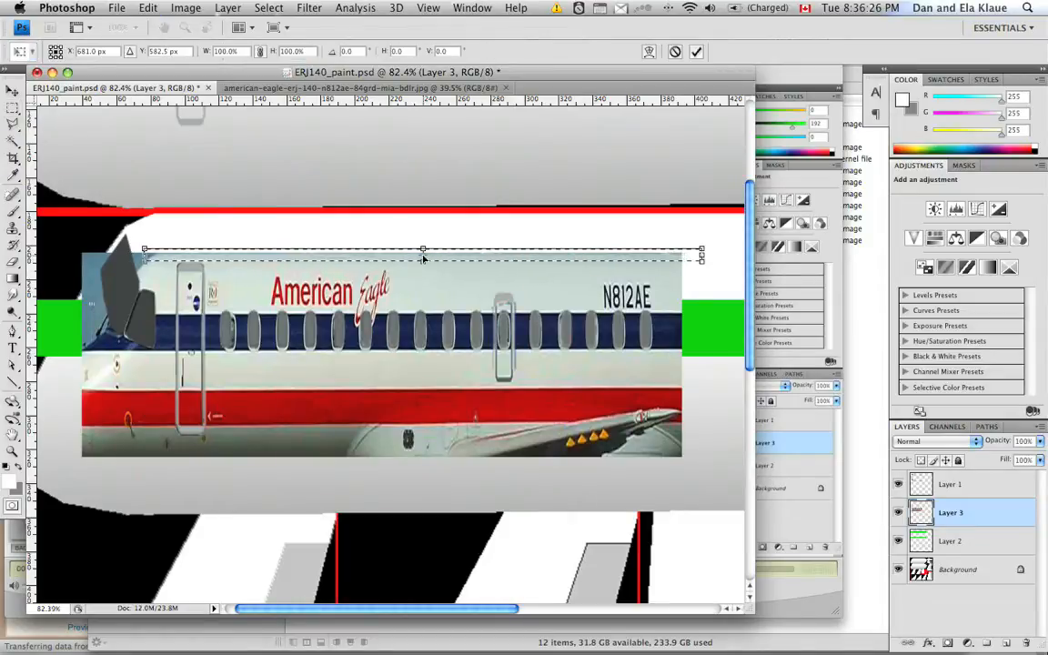
drag(421, 251, 422, 219)
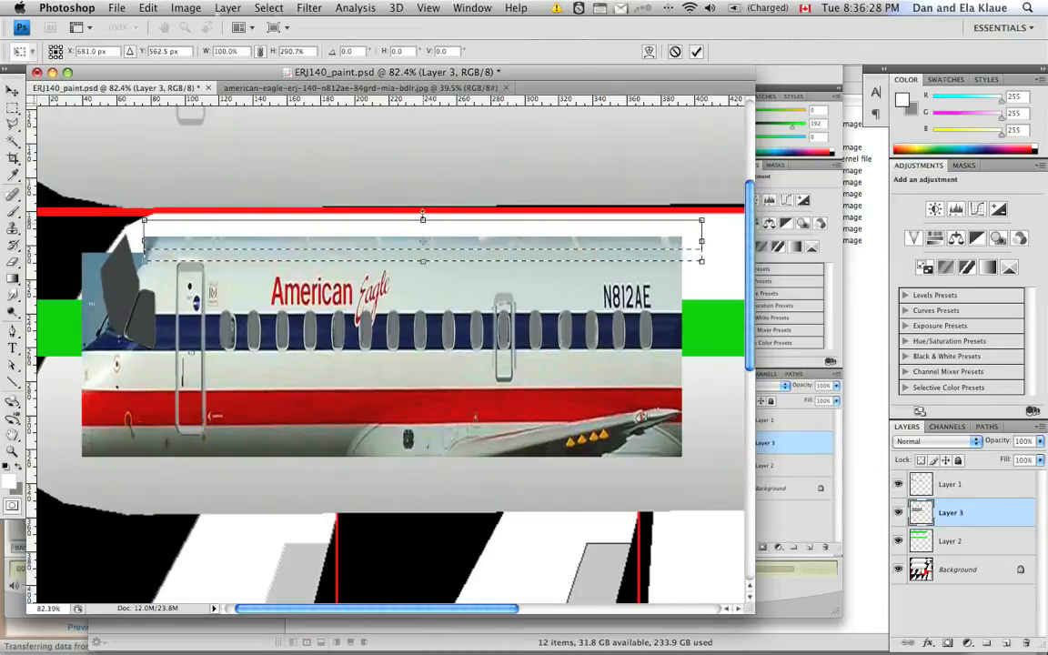
drag(422, 220, 419, 189)
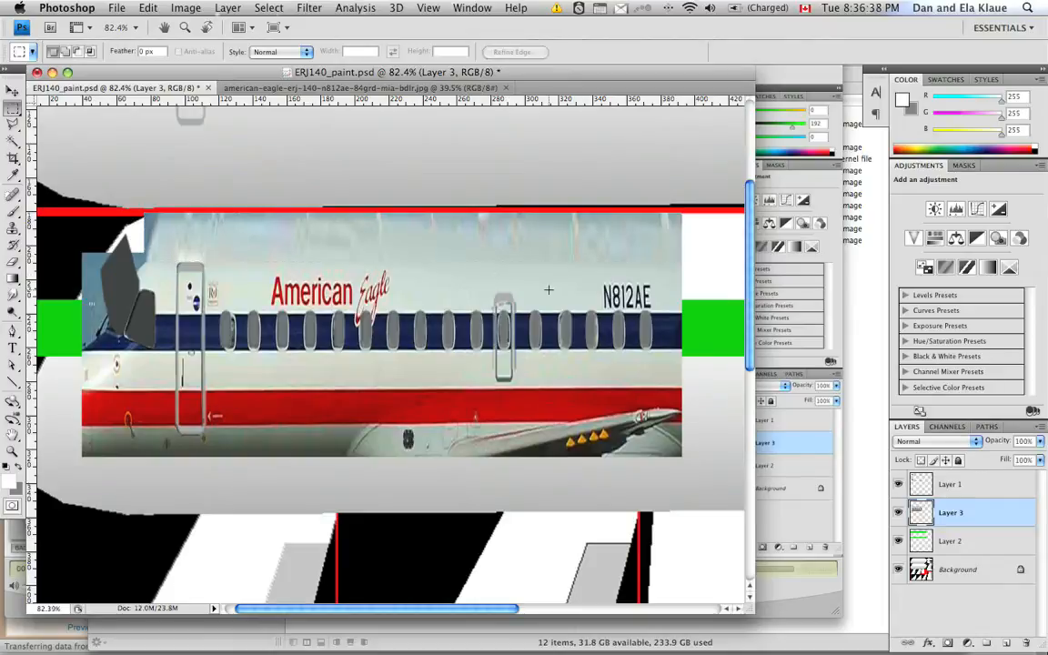
mouse_move(589, 234)
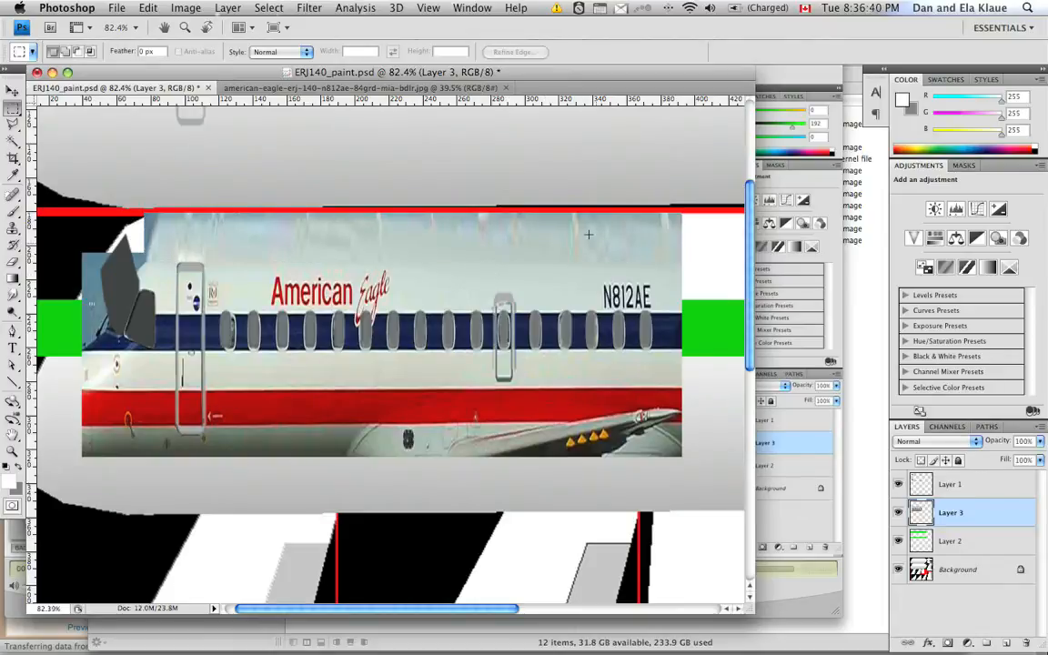
Select a lower-fuselage patch of the photo and move it rightward toward the wing
click(950, 484)
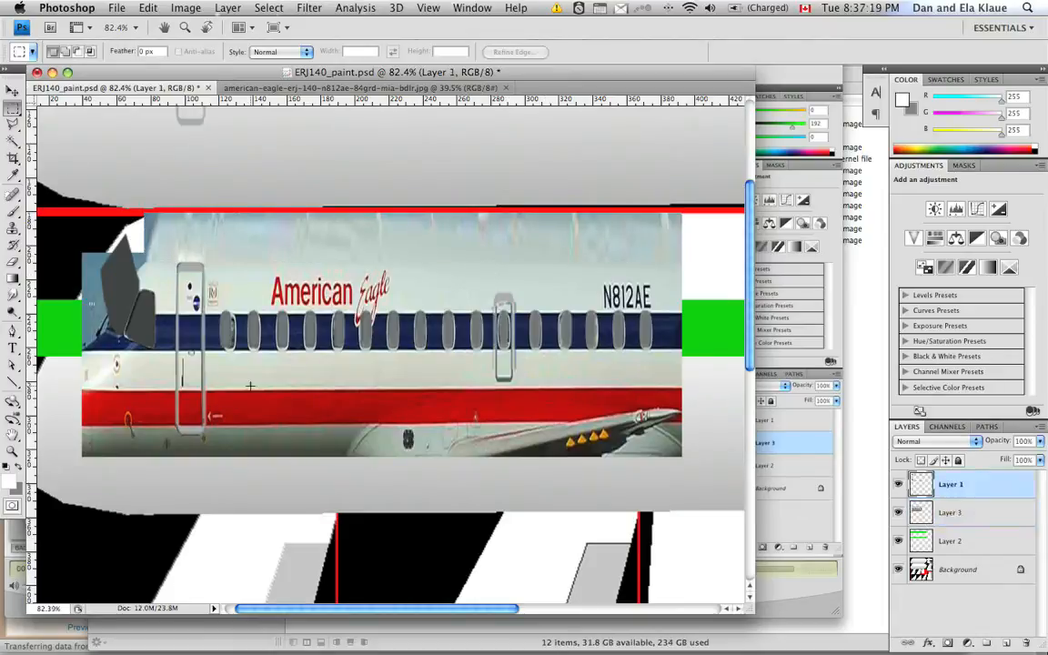
drag(253, 392, 300, 476)
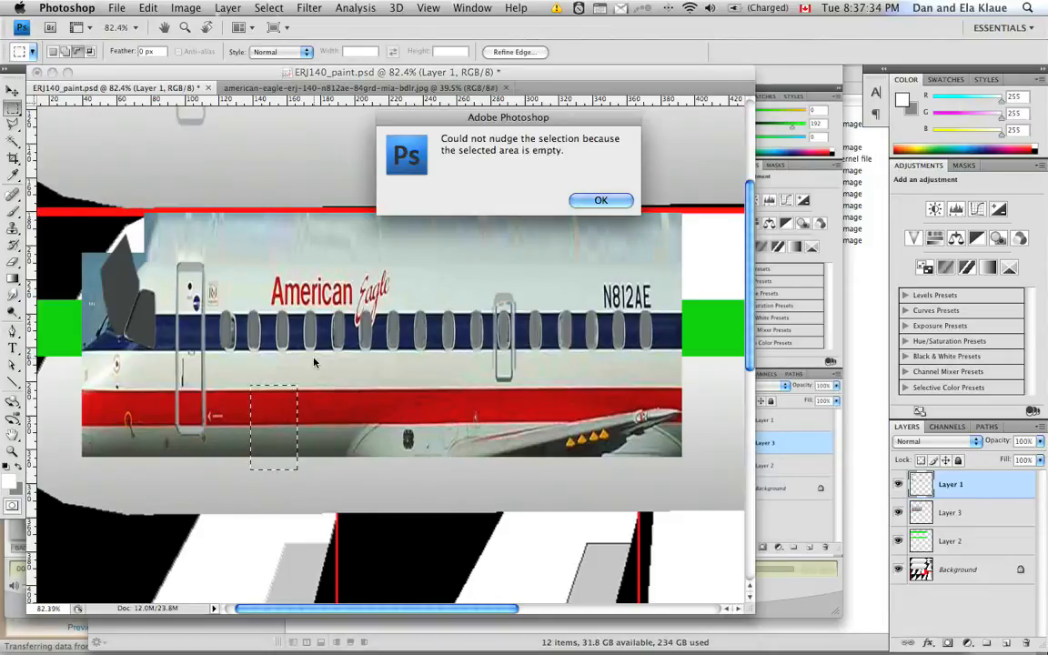
click(600, 200)
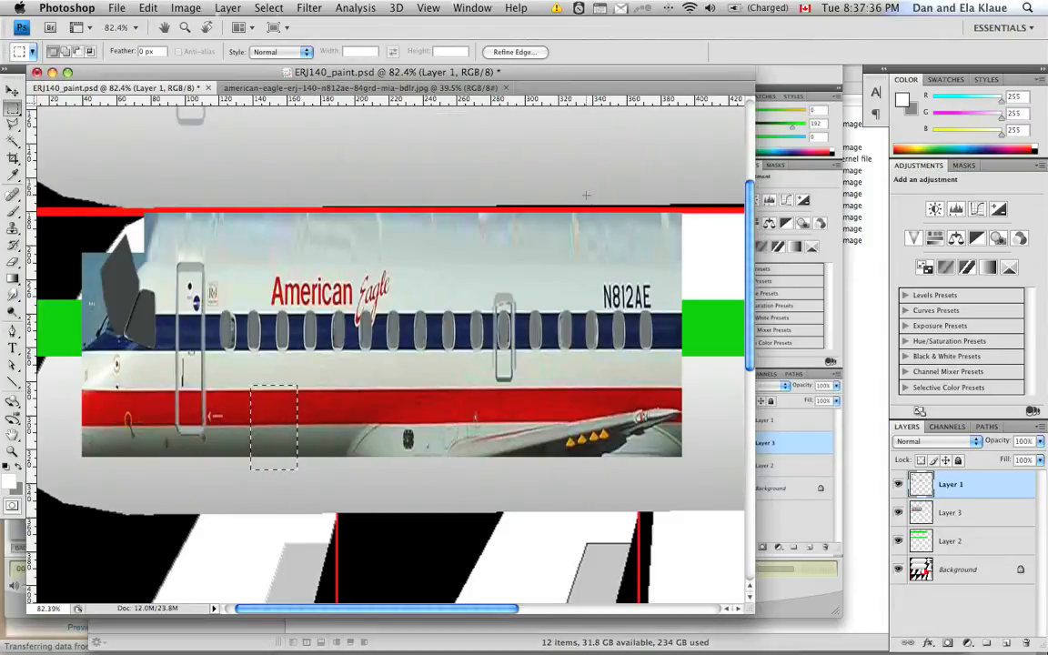
click(949, 513)
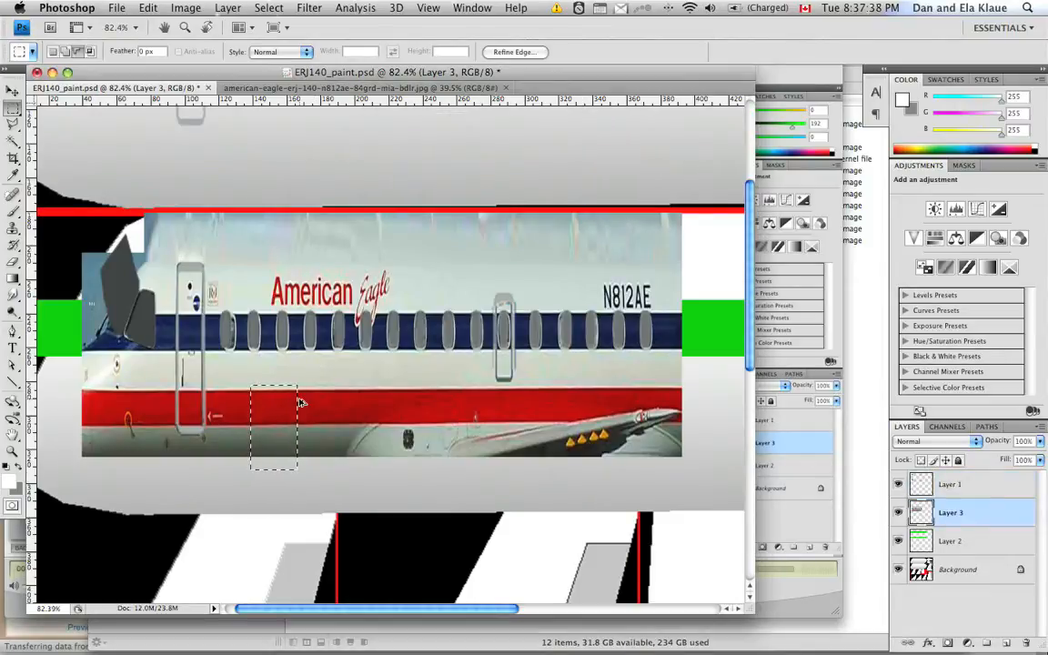
drag(276, 427, 324, 421)
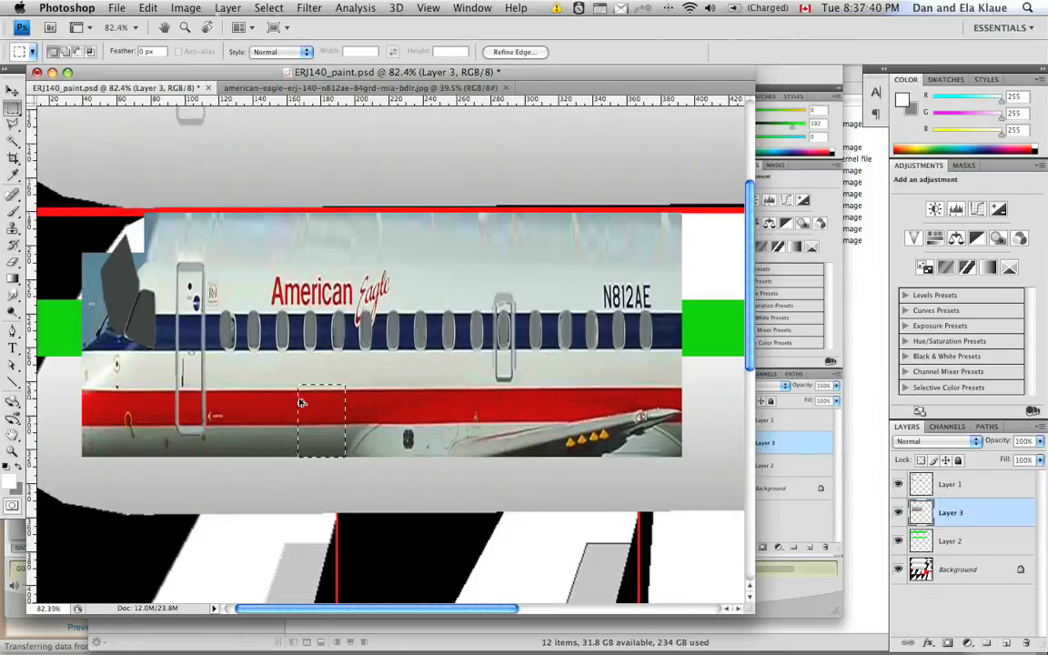
drag(320, 422, 393, 422)
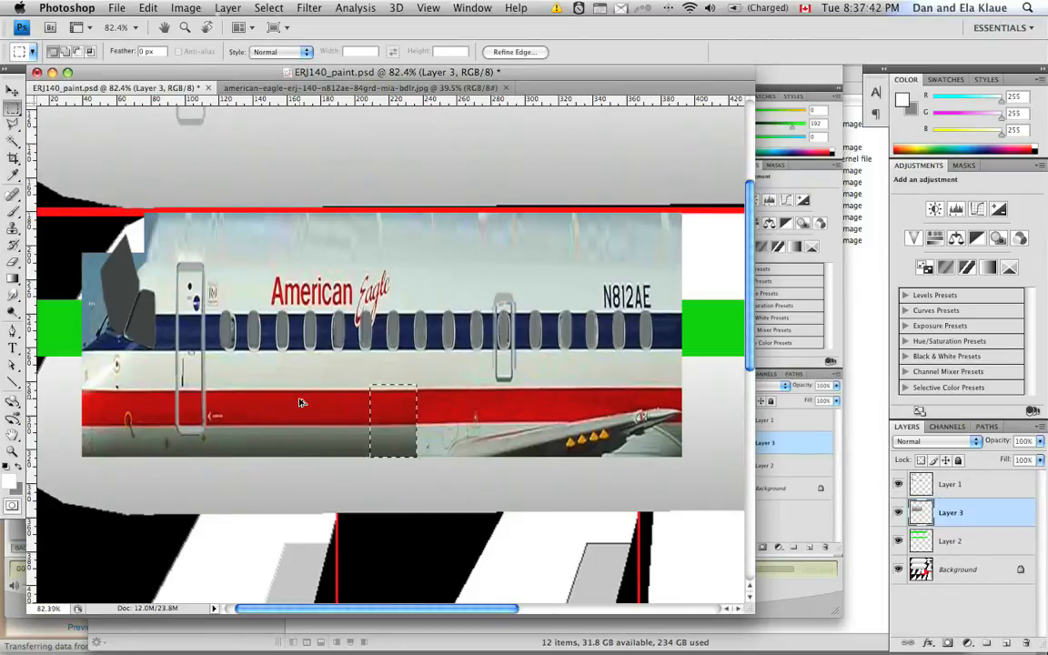
drag(396, 418, 482, 418)
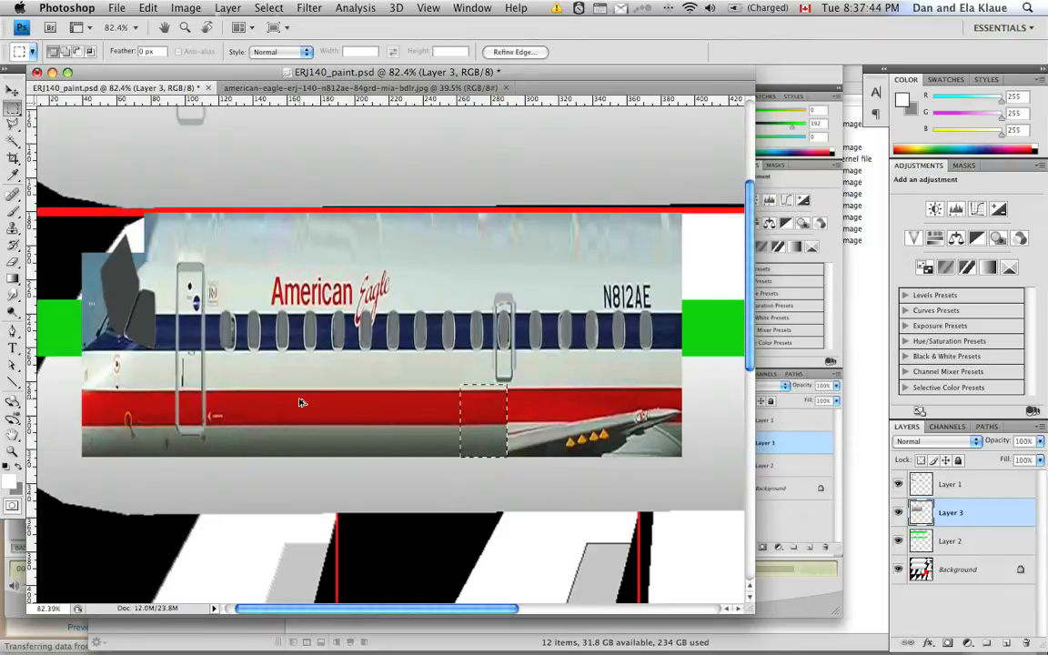
drag(484, 420, 655, 420)
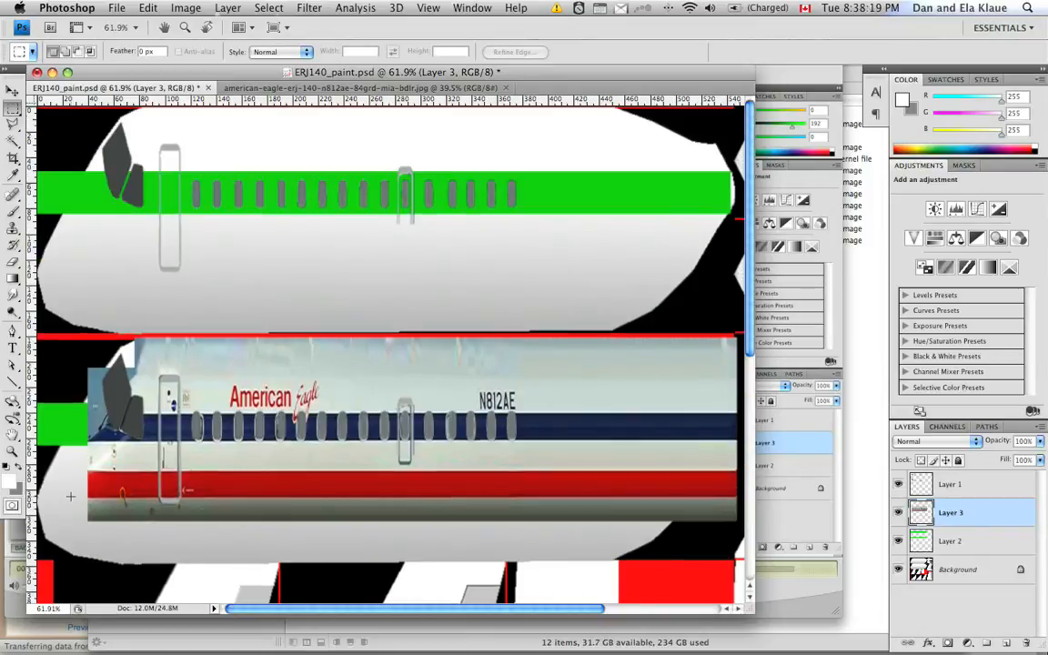
Shift Layer 3 so its windows match the fuselage row and hide Layer 1's window cutouts
drag(71, 497, 735, 535)
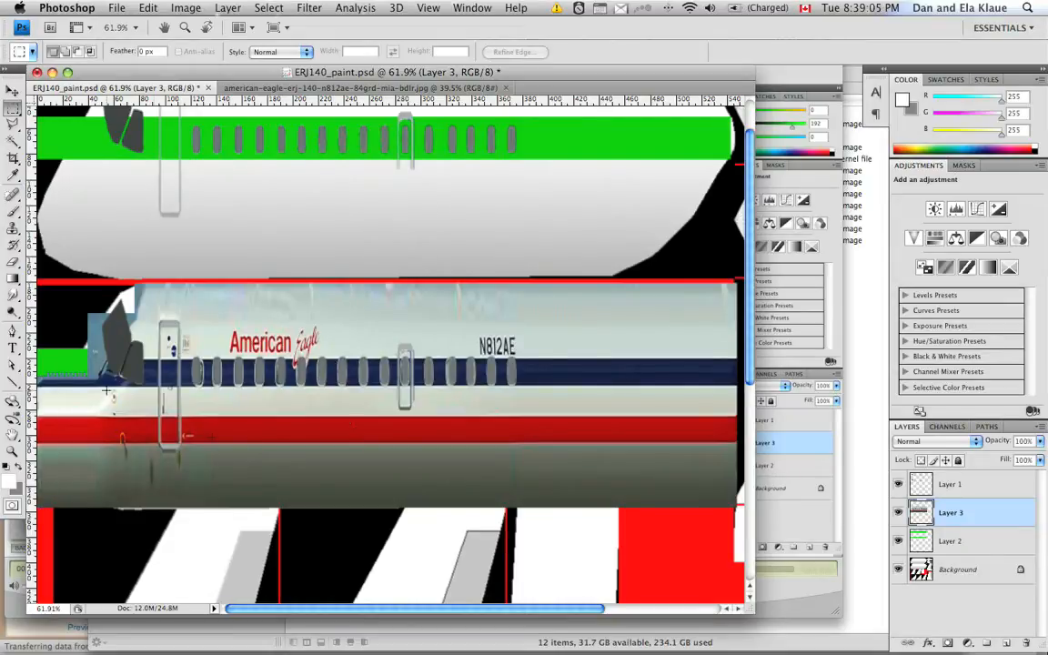
click(899, 484)
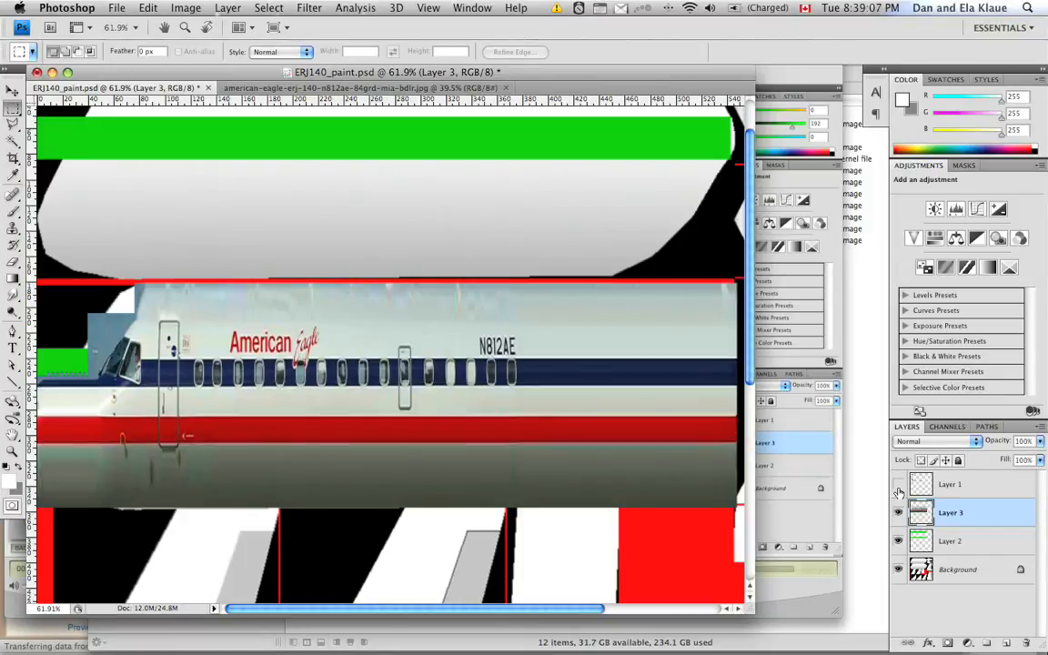
click(899, 484)
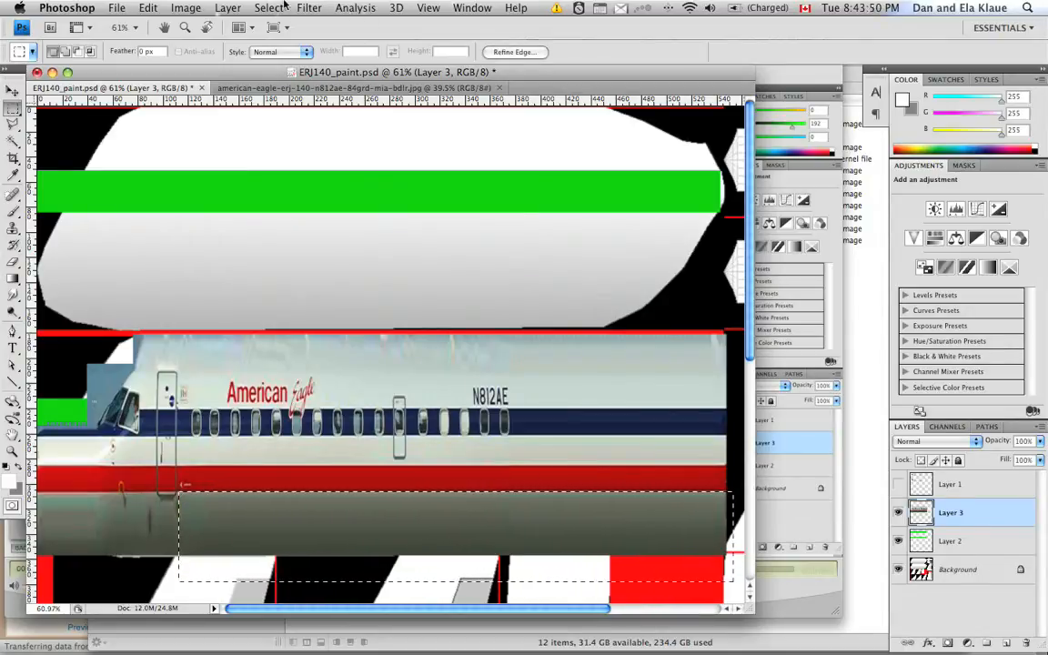
Apply a 7.5 pixel Gaussian Blur to the photo's bottom strip and clear the selection
click(309, 8)
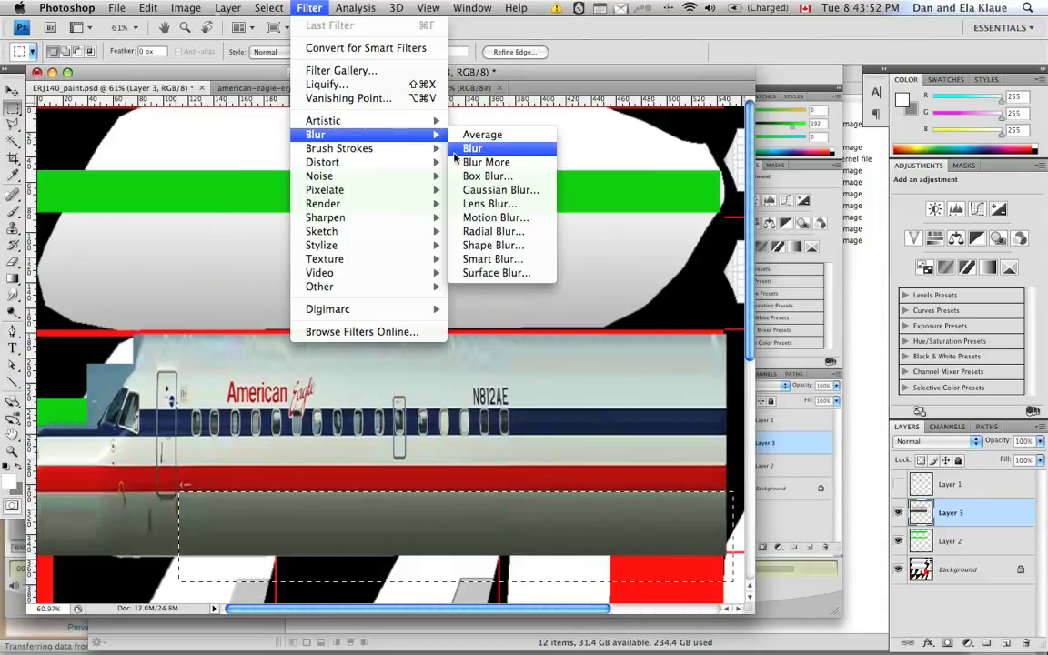
click(502, 189)
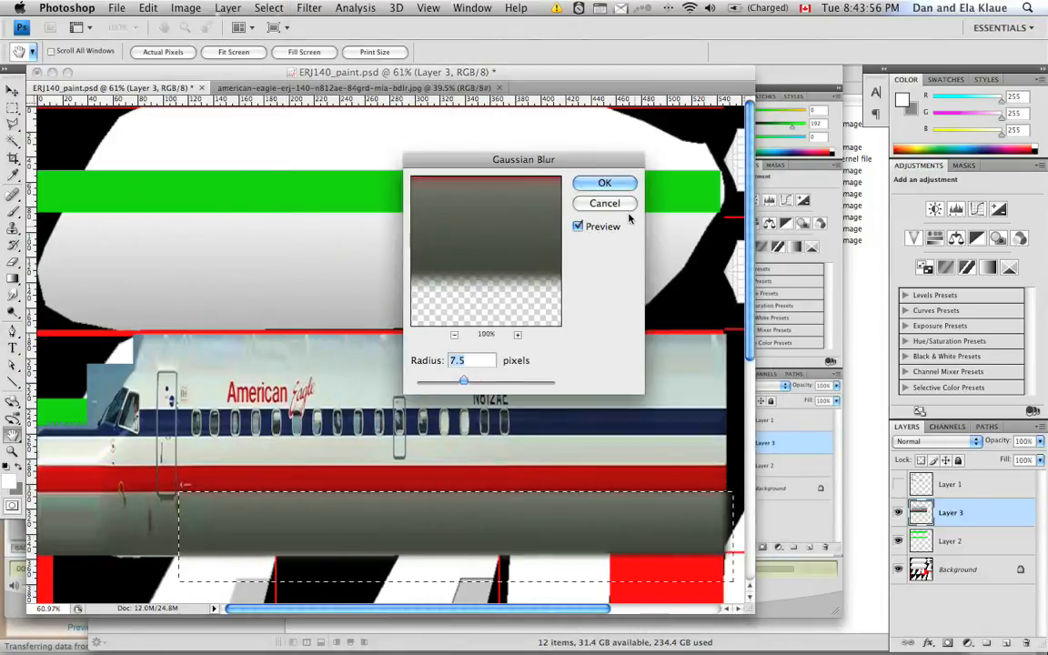
click(604, 182)
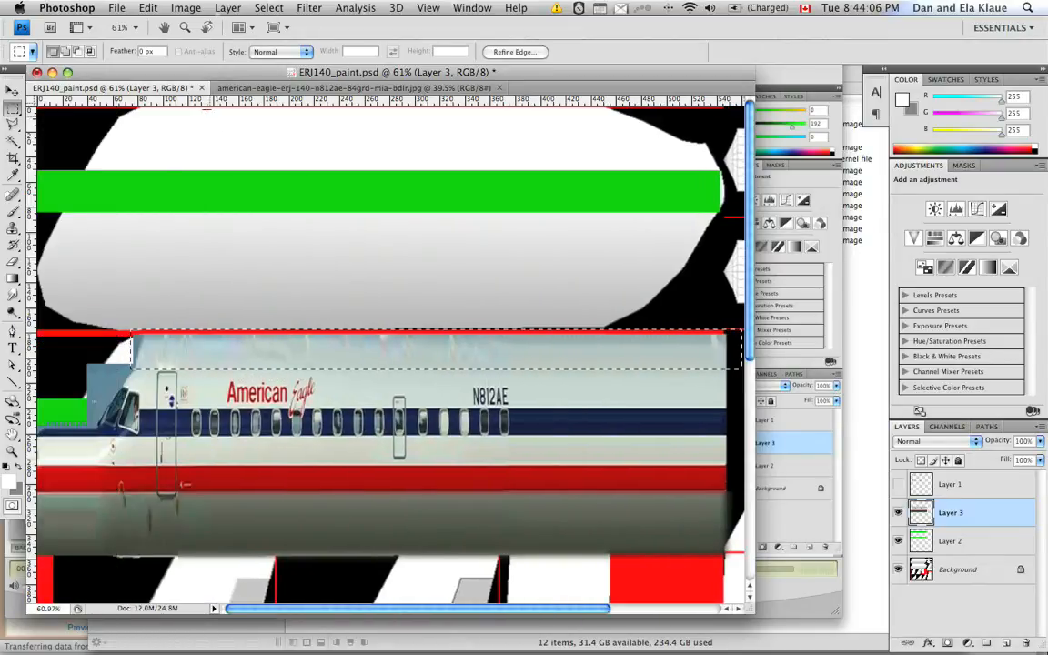
click(309, 7)
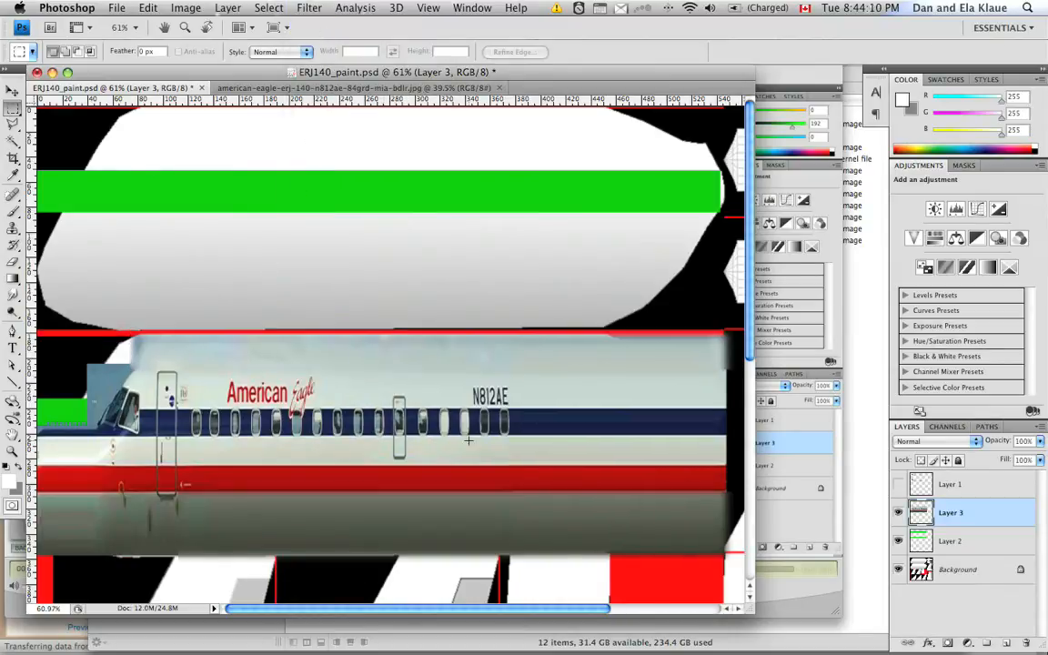
mouse_move(382, 477)
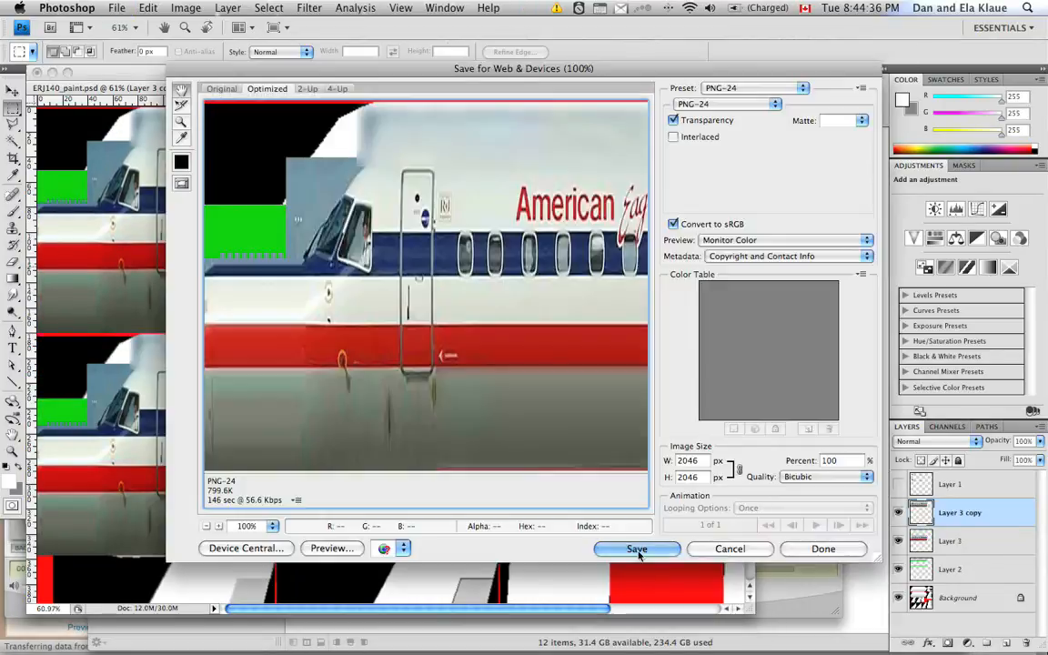
Save the PNG-24 export, replacing the existing ERJ140_paint.png
click(637, 549)
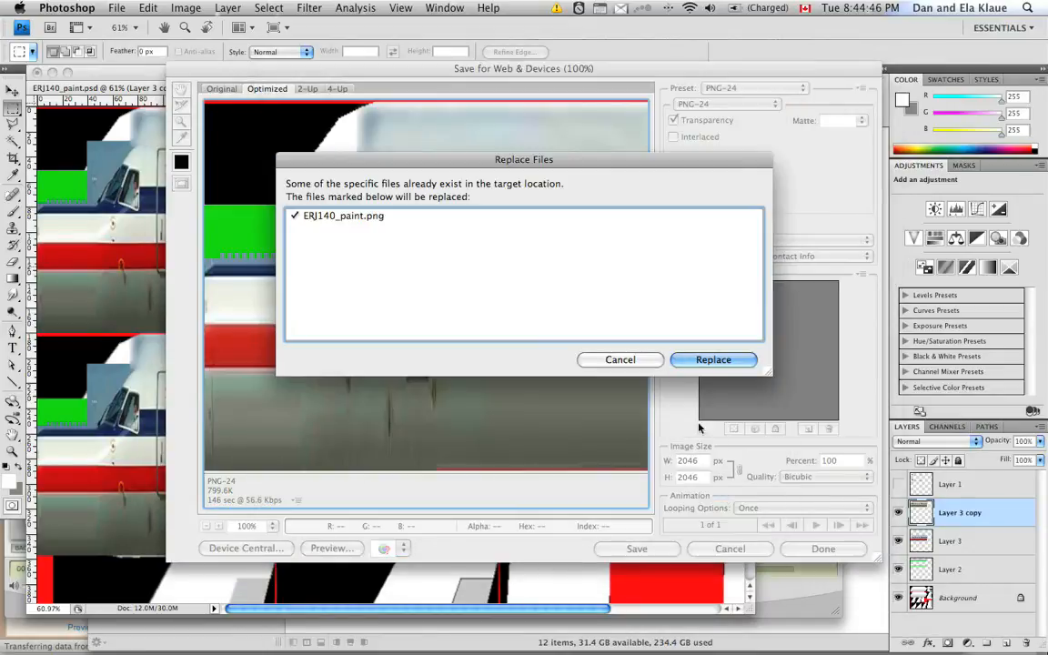
click(712, 361)
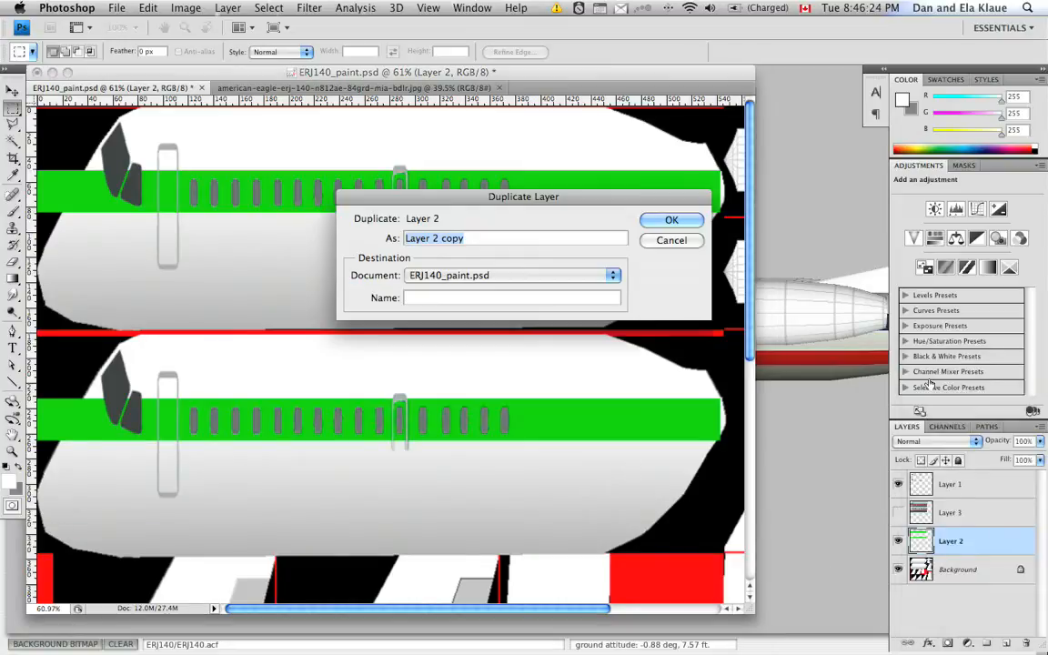
Recolour the duplicated stripe to bright orange with Hue -80, Saturation +100, Lightness +16
click(671, 218)
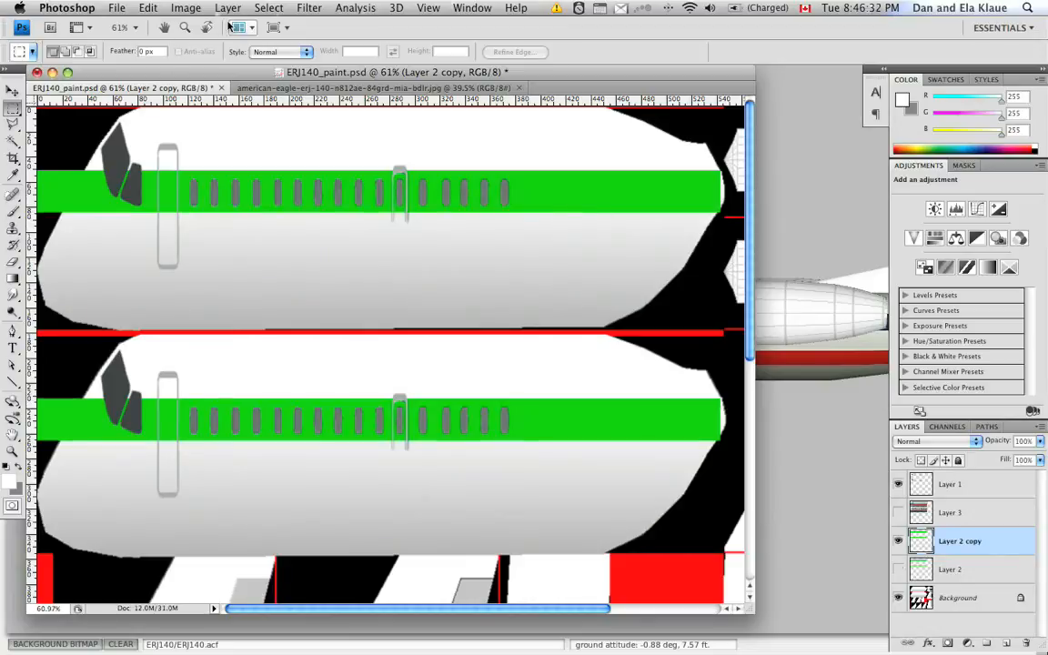
click(186, 7)
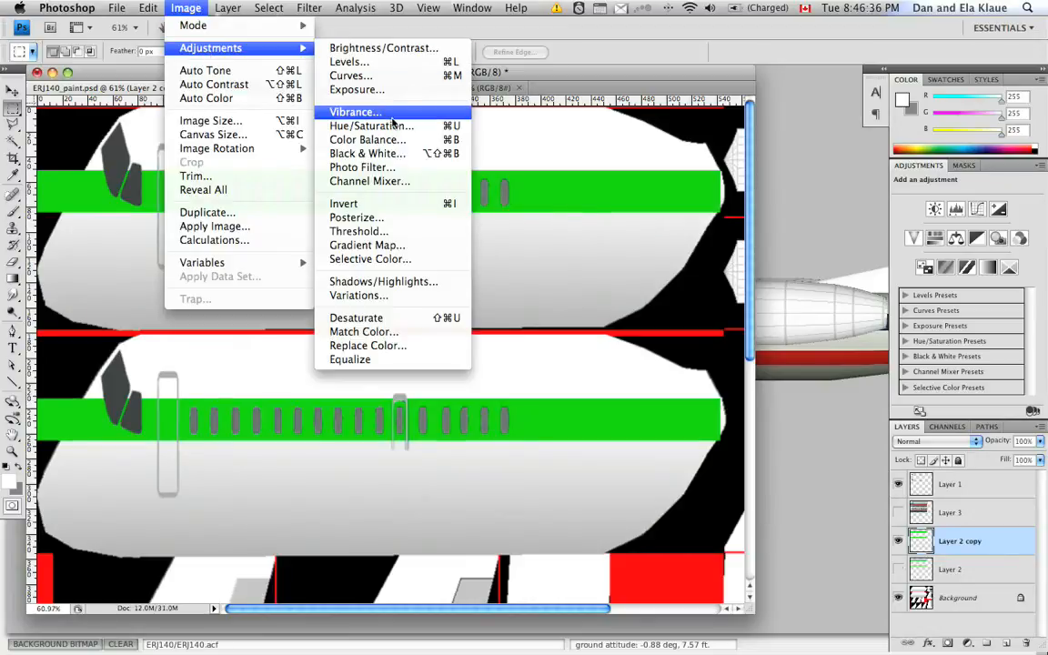
click(371, 125)
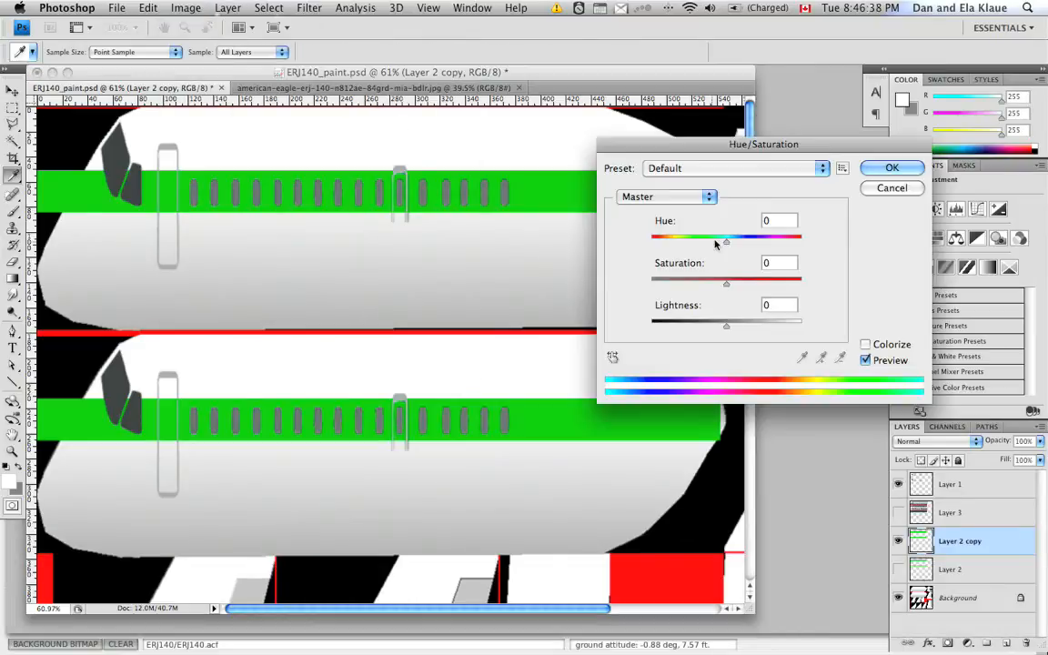
drag(726, 244, 680, 244)
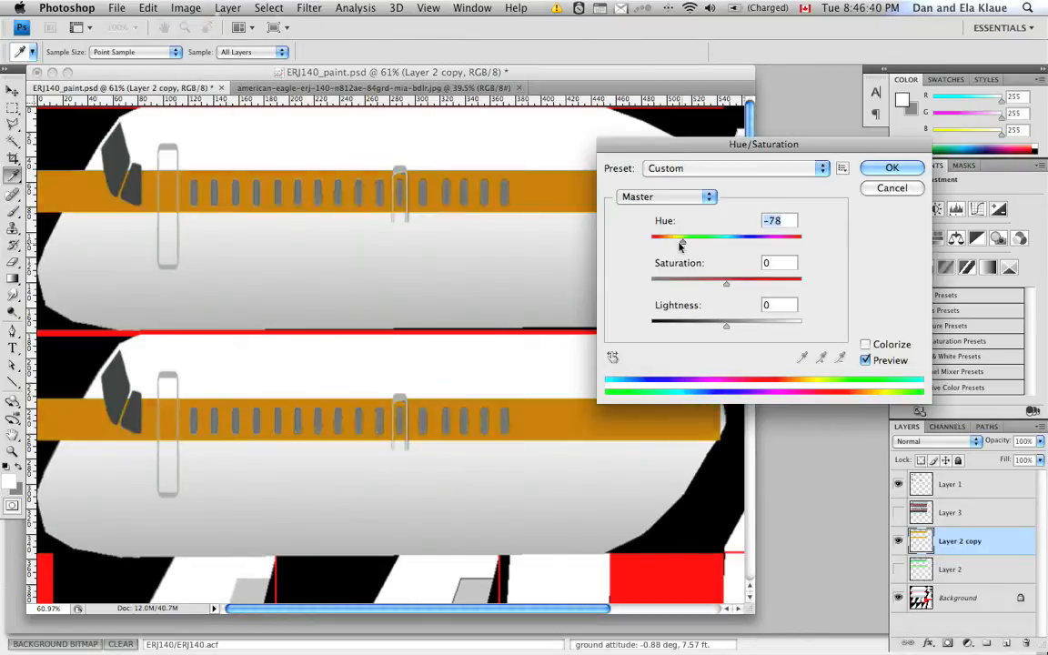
drag(680, 236, 666, 236)
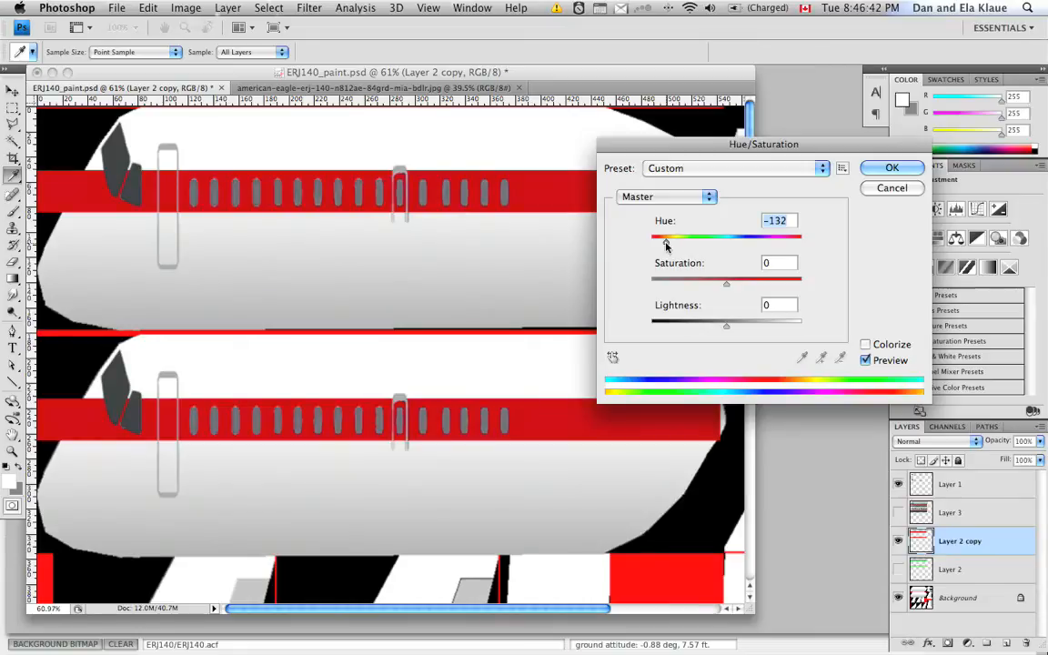
drag(662, 236, 673, 236)
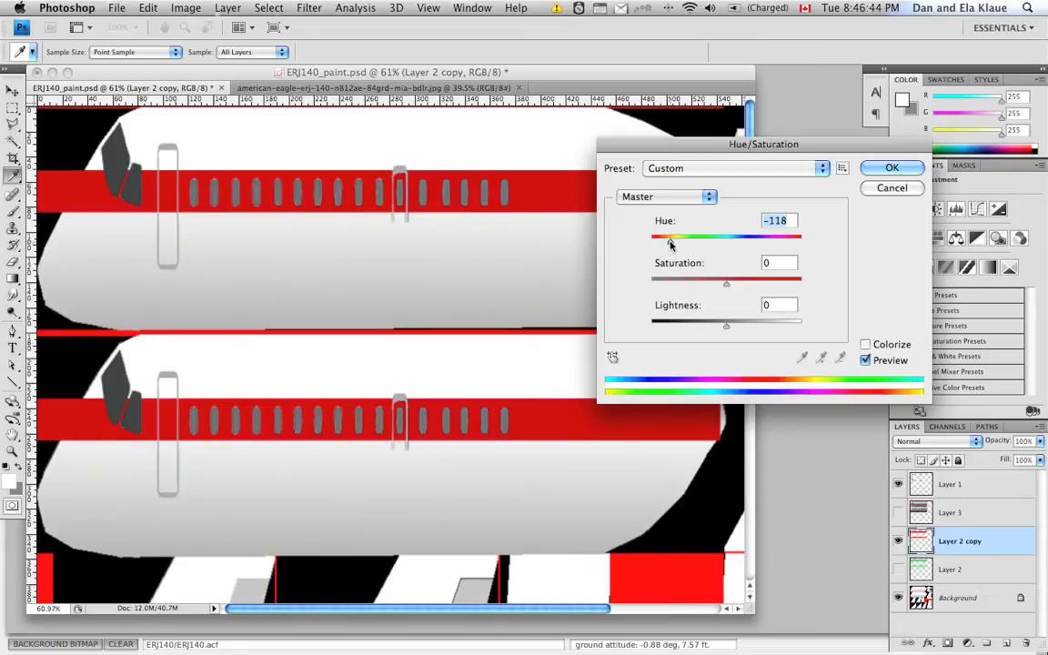
drag(669, 236, 677, 237)
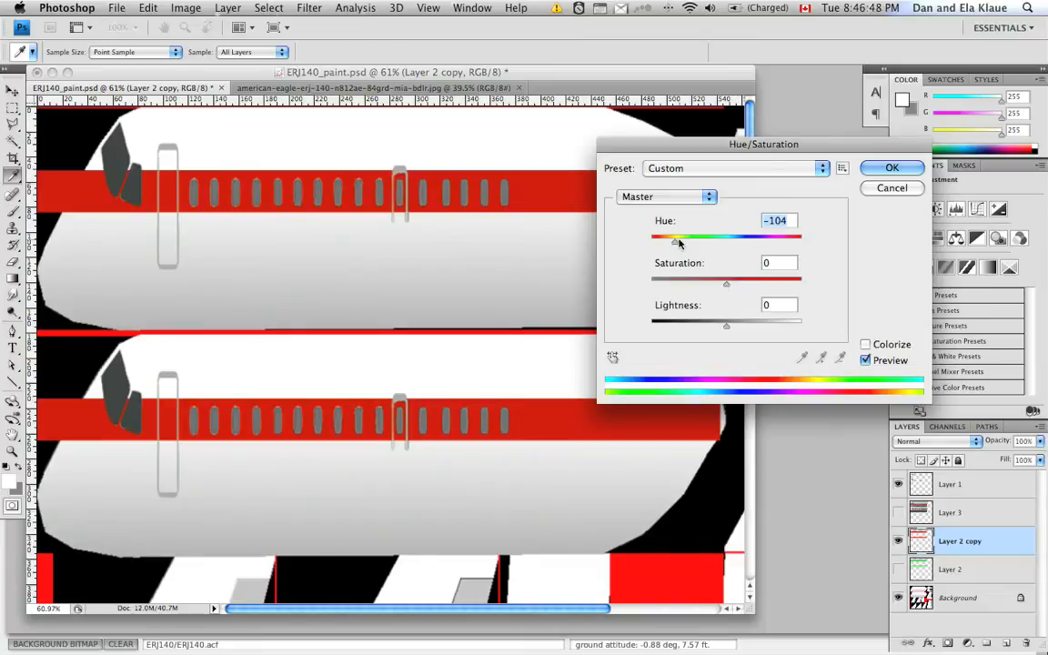
drag(664, 237, 680, 237)
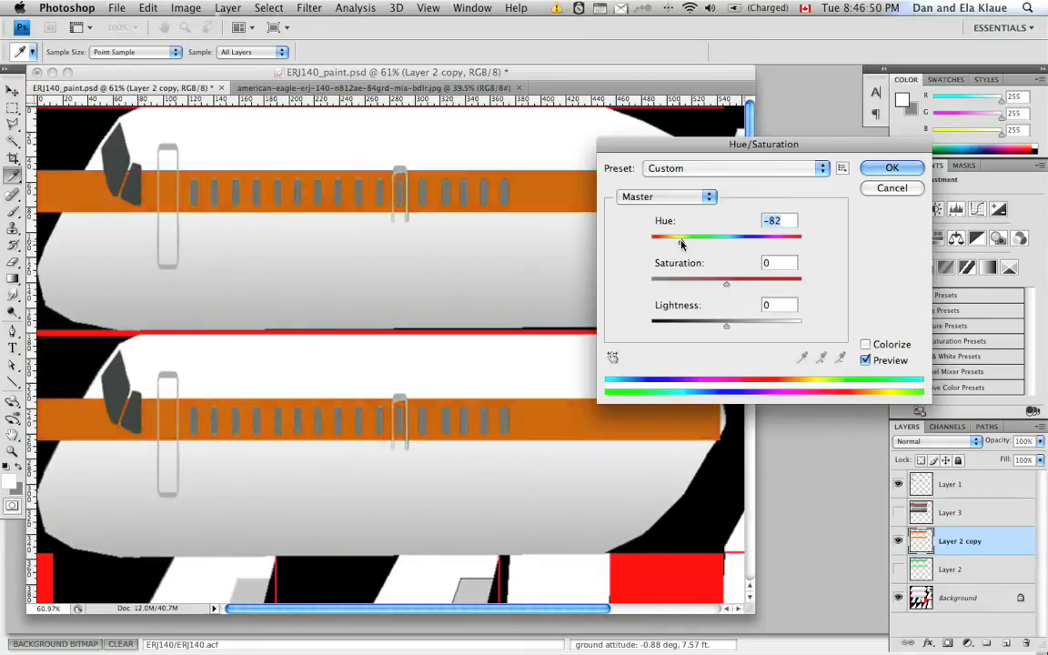
drag(664, 237, 684, 236)
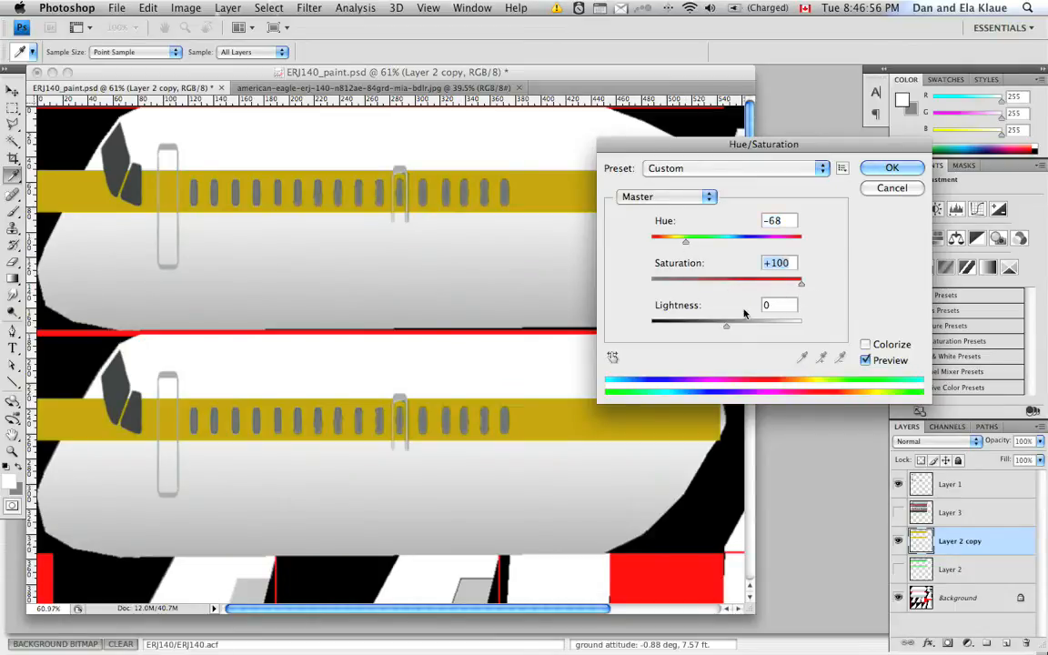
drag(726, 326, 745, 326)
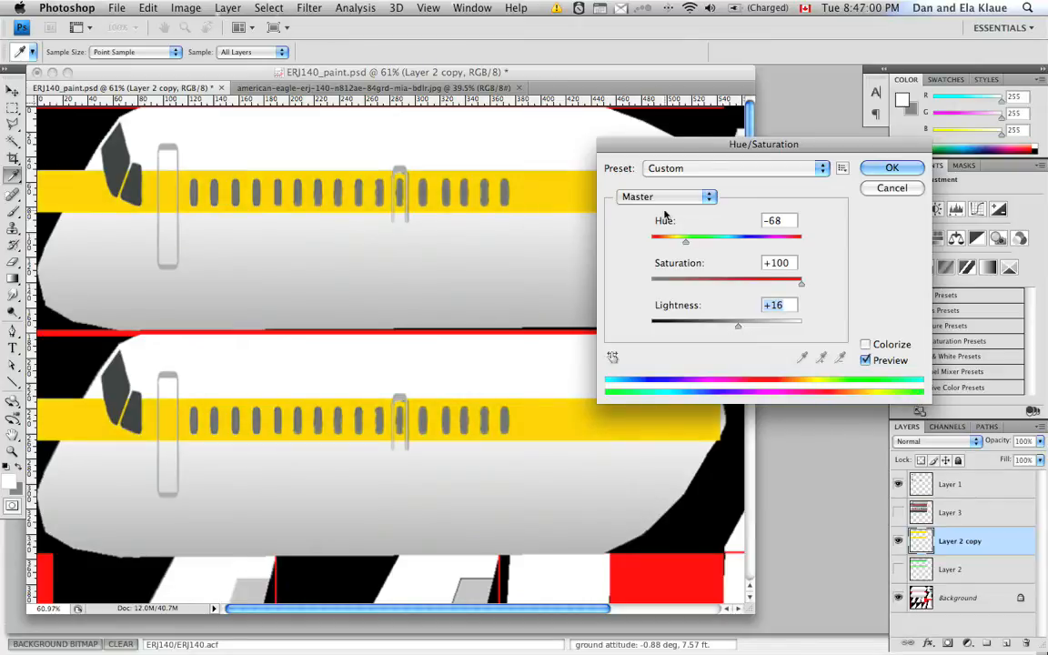
drag(686, 238, 682, 238)
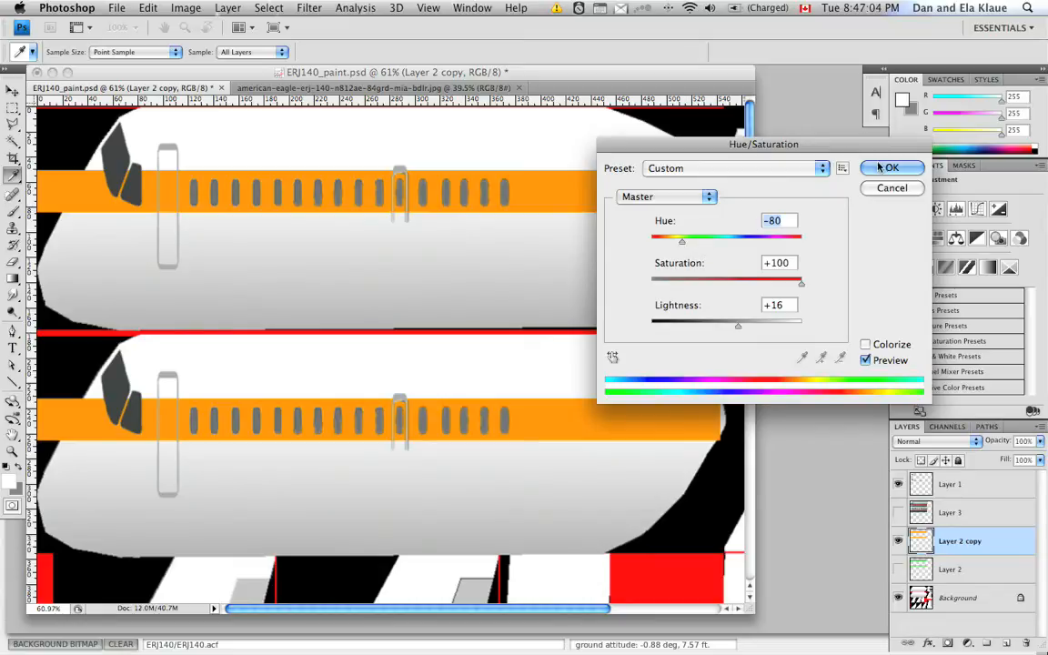
click(891, 168)
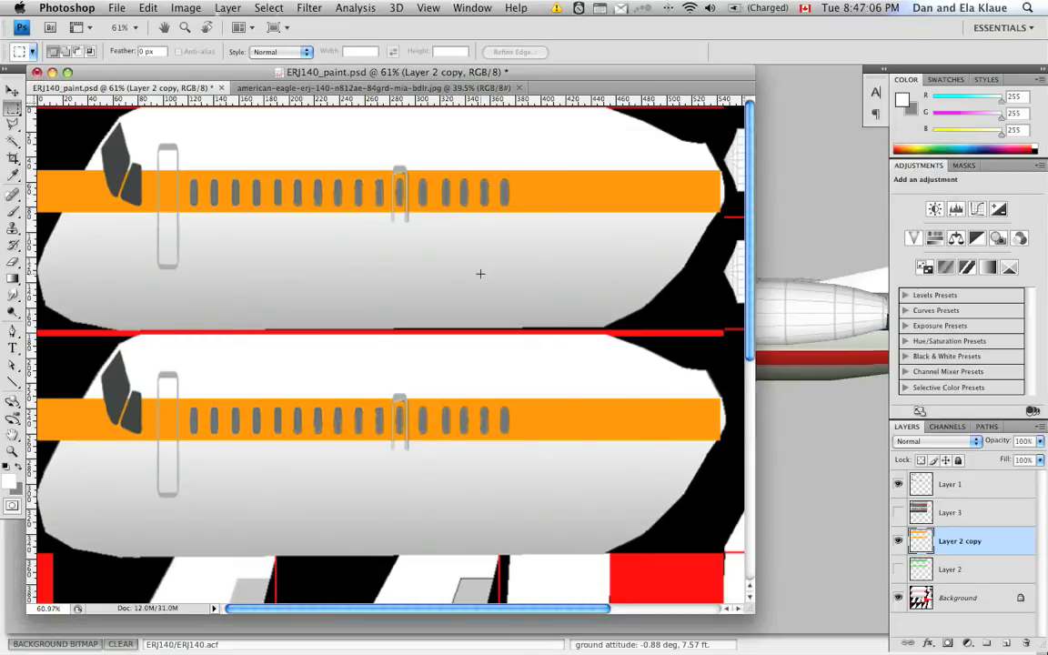
mouse_move(323, 358)
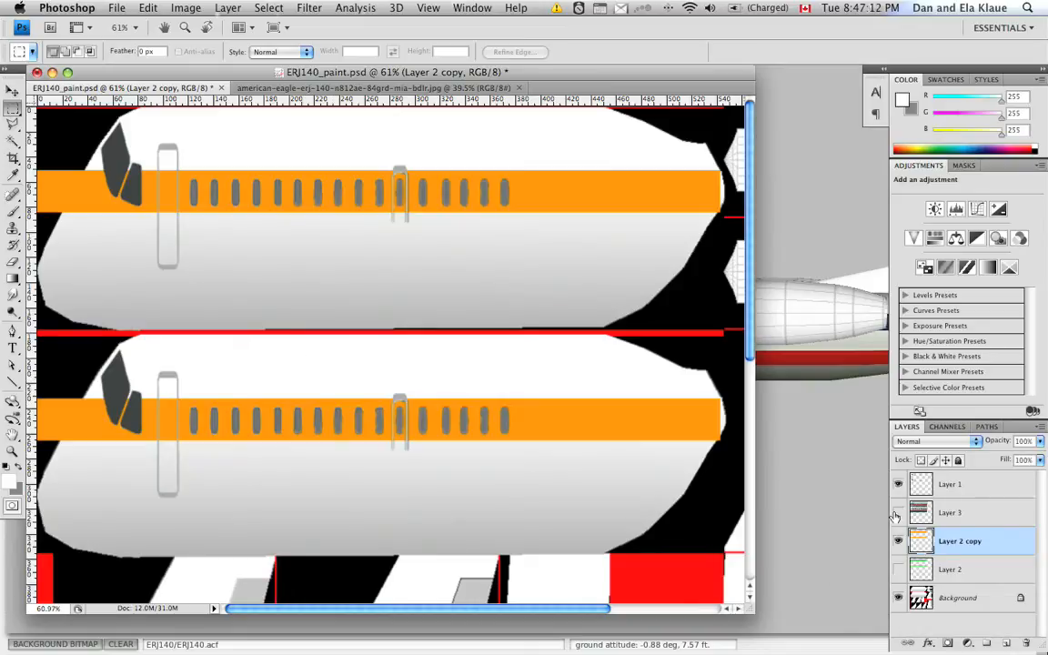
Show Layer 3 again over the orange stripe and bring up Save for Web & Devices
click(898, 513)
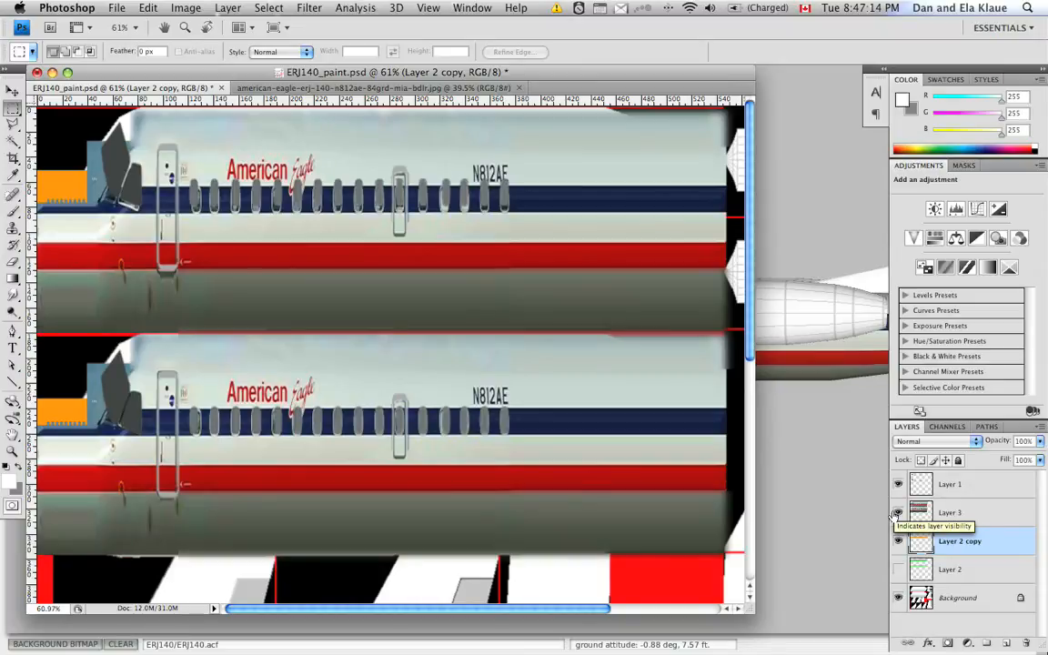
click(898, 513)
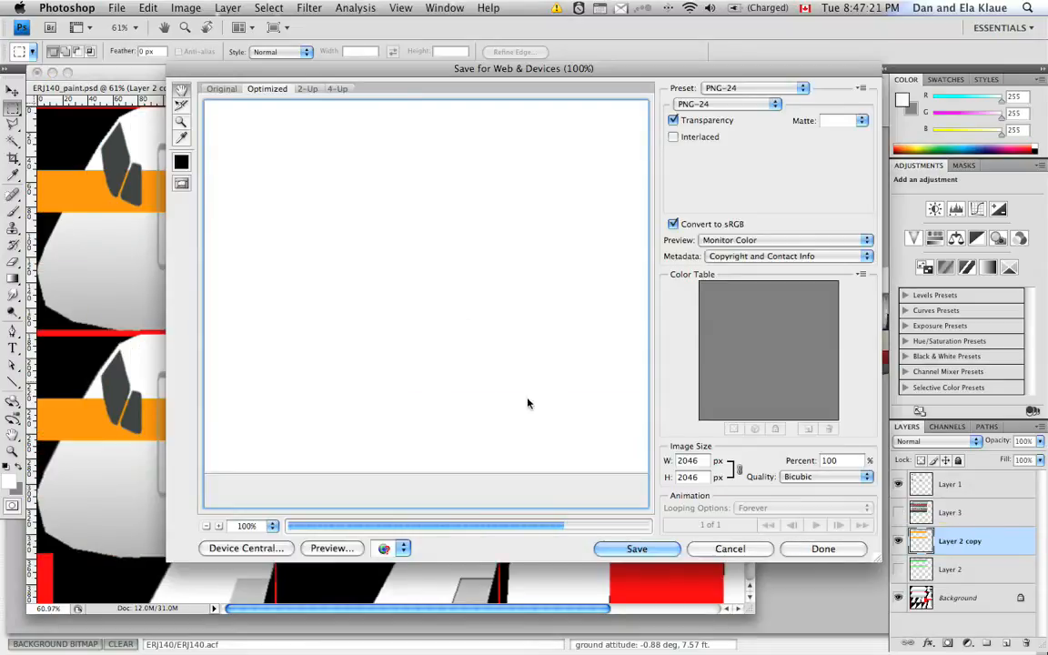
mouse_move(585, 305)
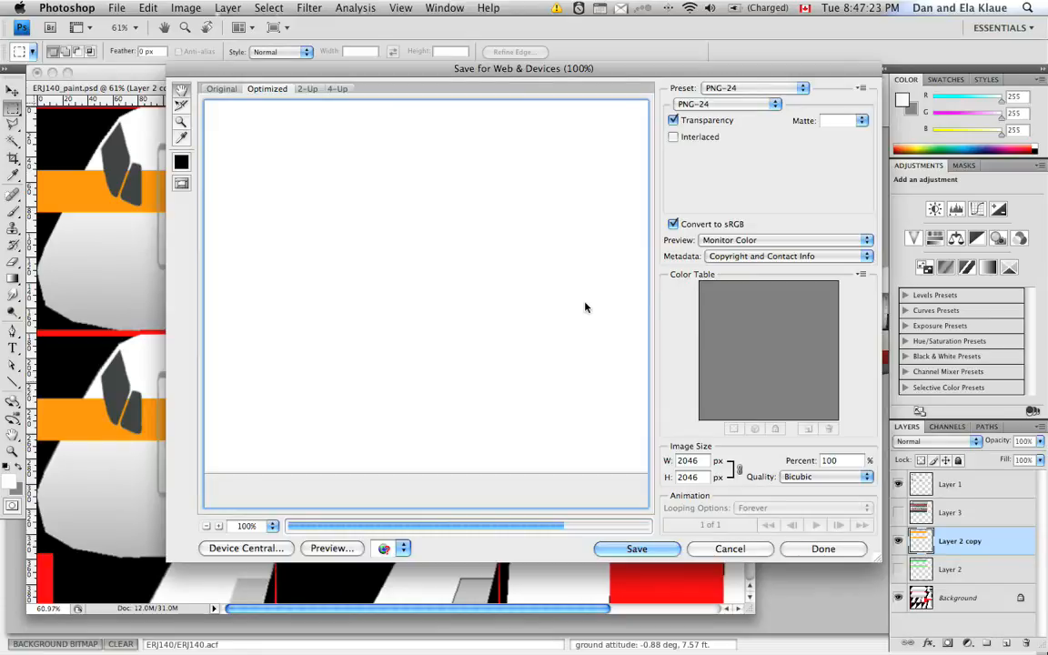
Save ERJ140_paint.png into a new Orange folder inside a new Liveries folder
click(636, 549)
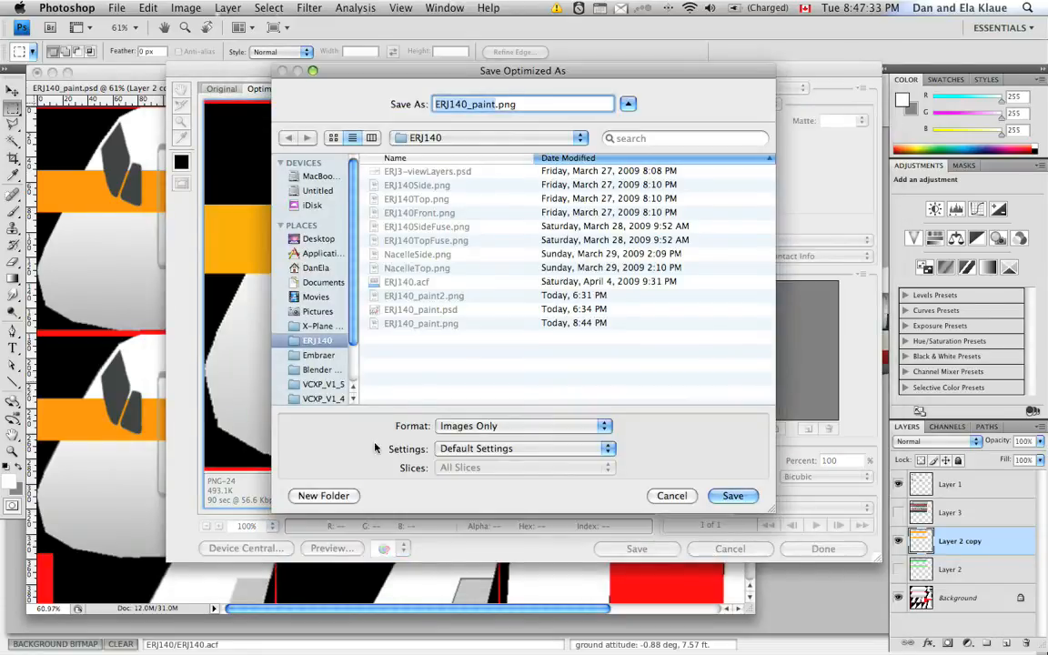
click(324, 495)
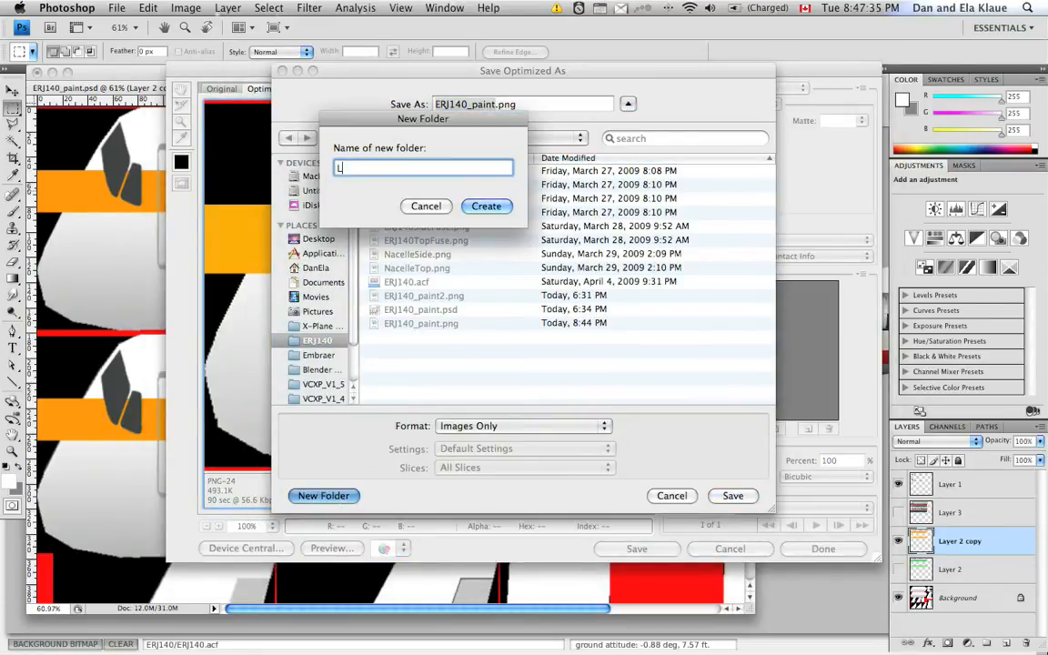
text(iverie)
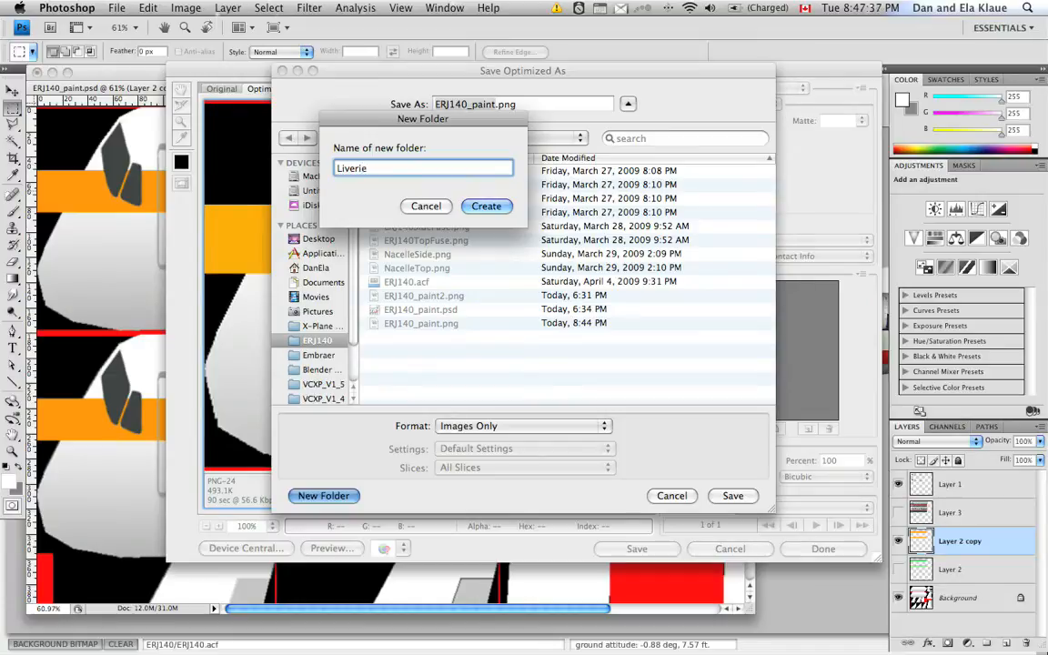
click(485, 206)
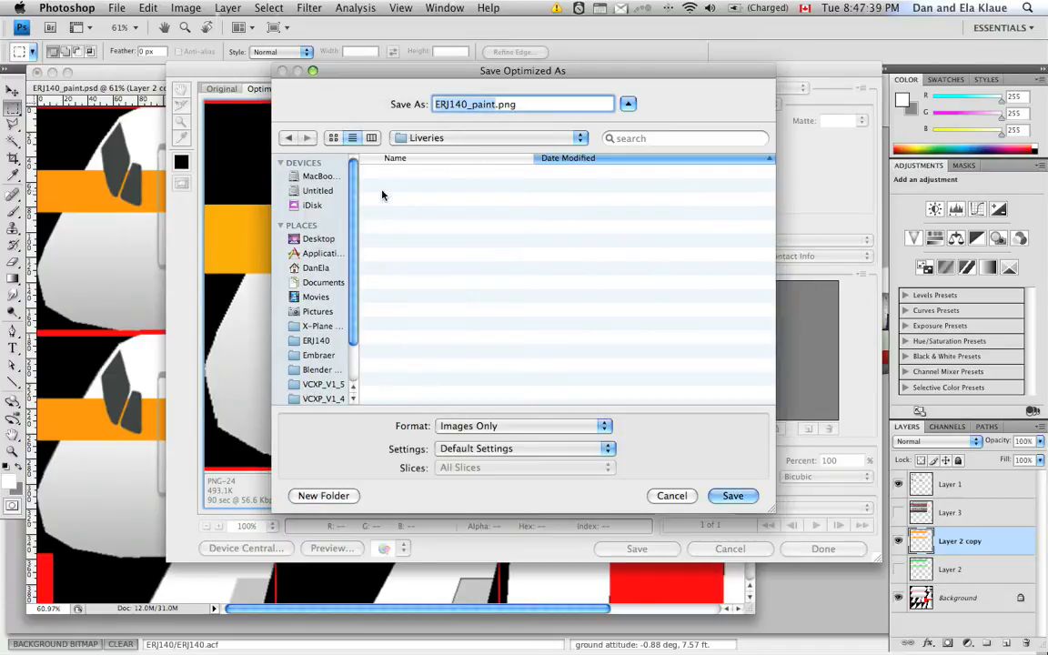
click(324, 494)
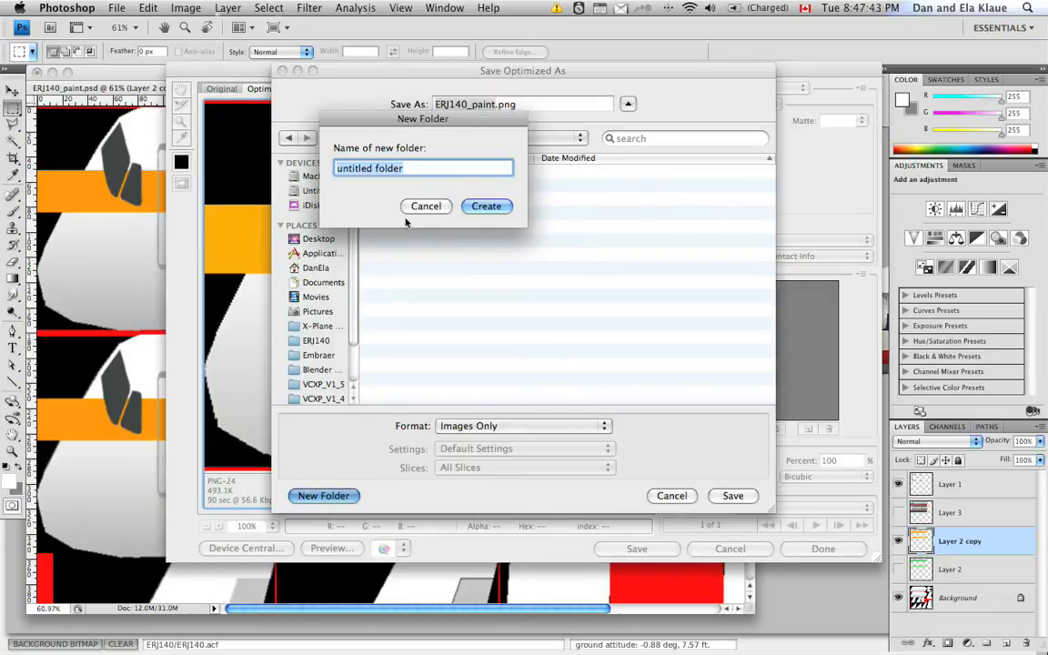
text(Orange)
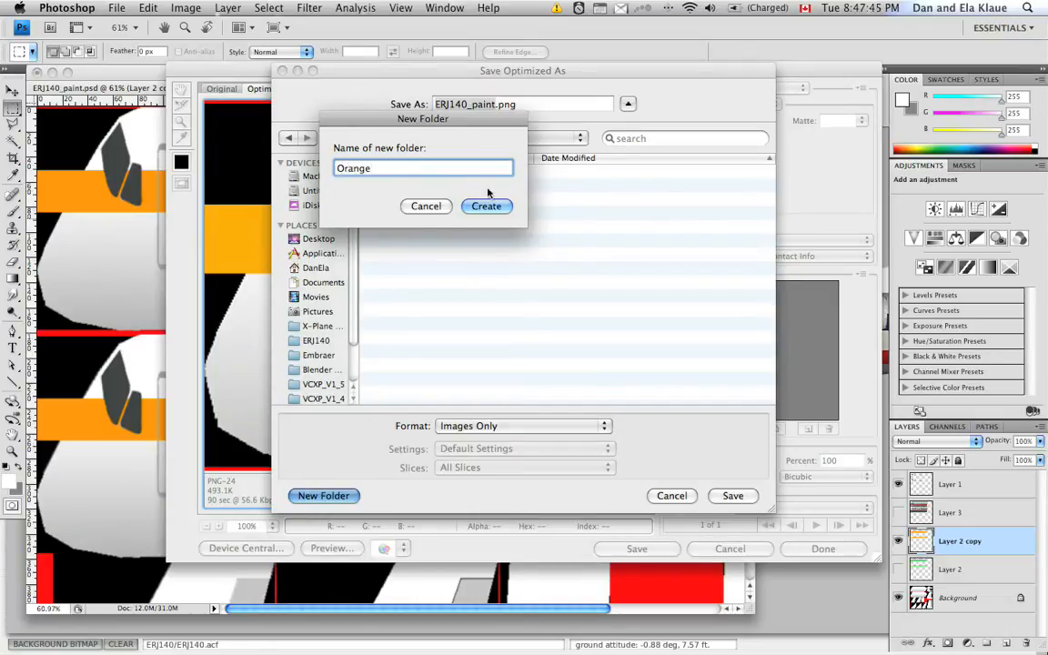
click(485, 205)
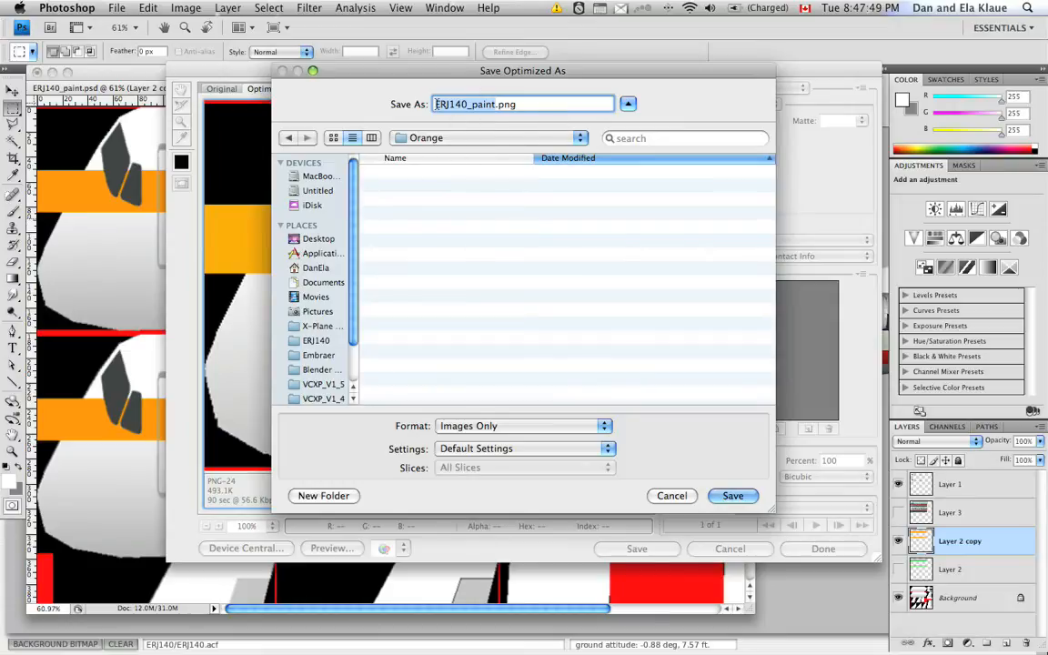
mouse_move(676, 442)
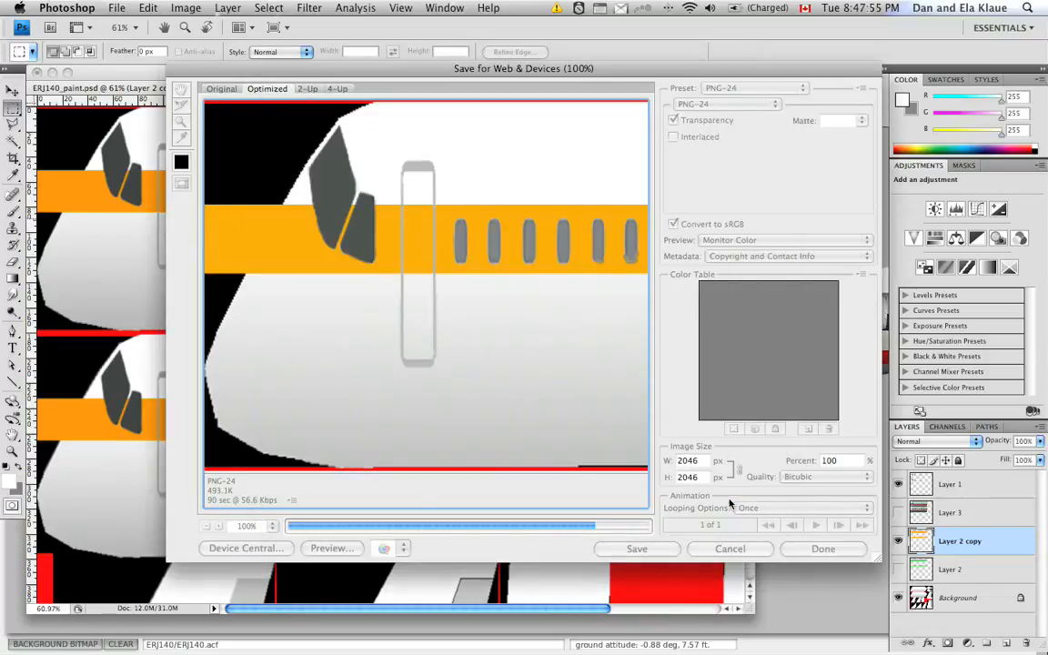
click(822, 549)
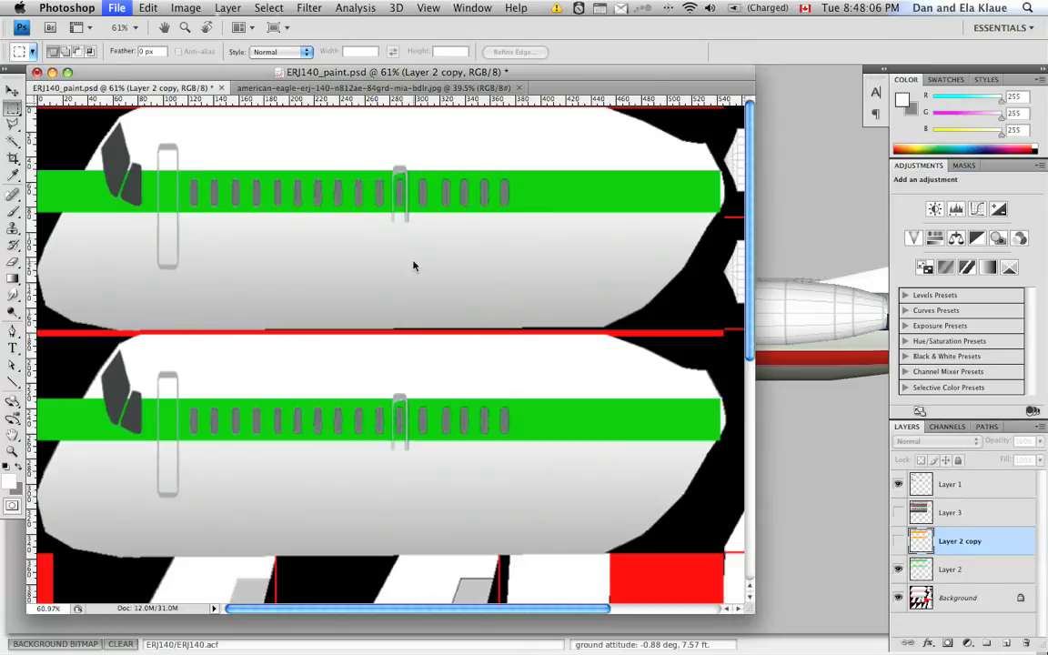
Export the green-stripe texture as ERJ140_paint.png into a new Green folder
click(116, 7)
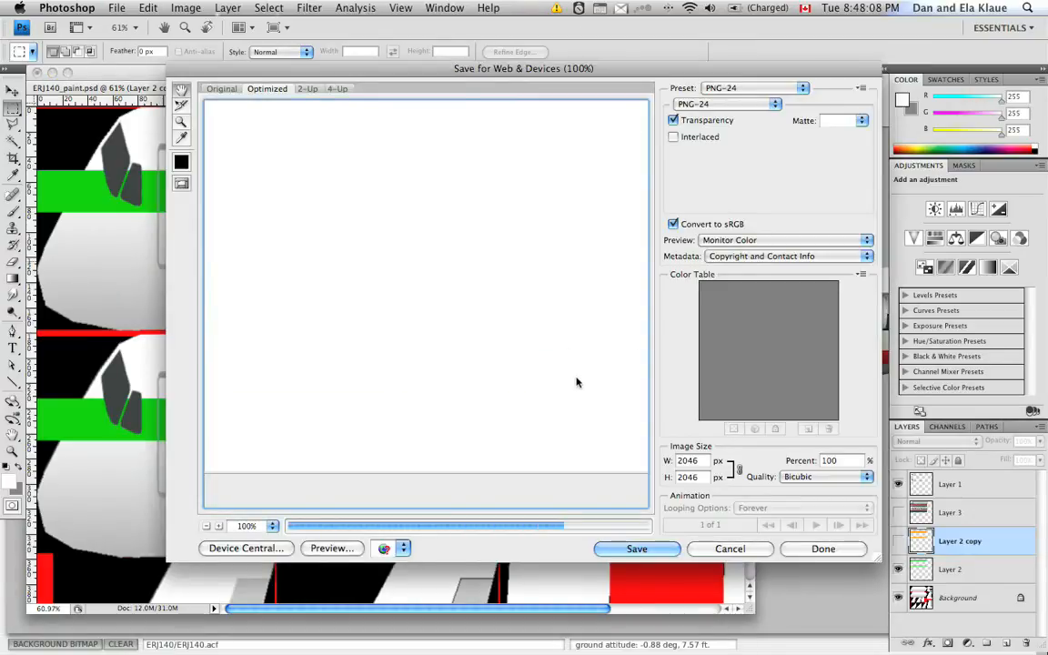
click(637, 549)
text(Gre)
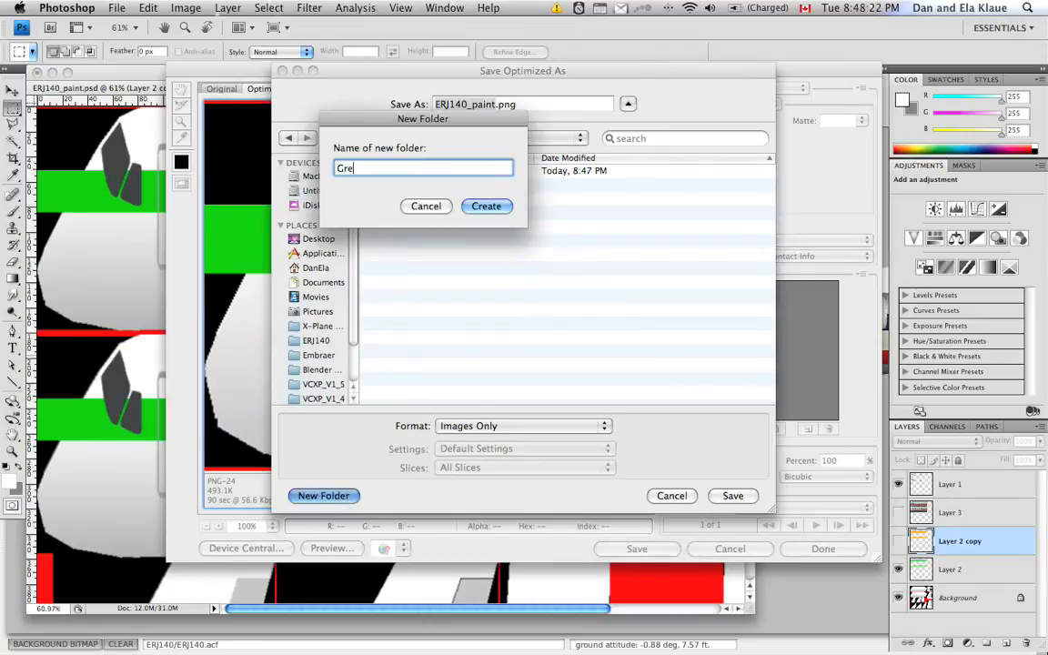
click(485, 205)
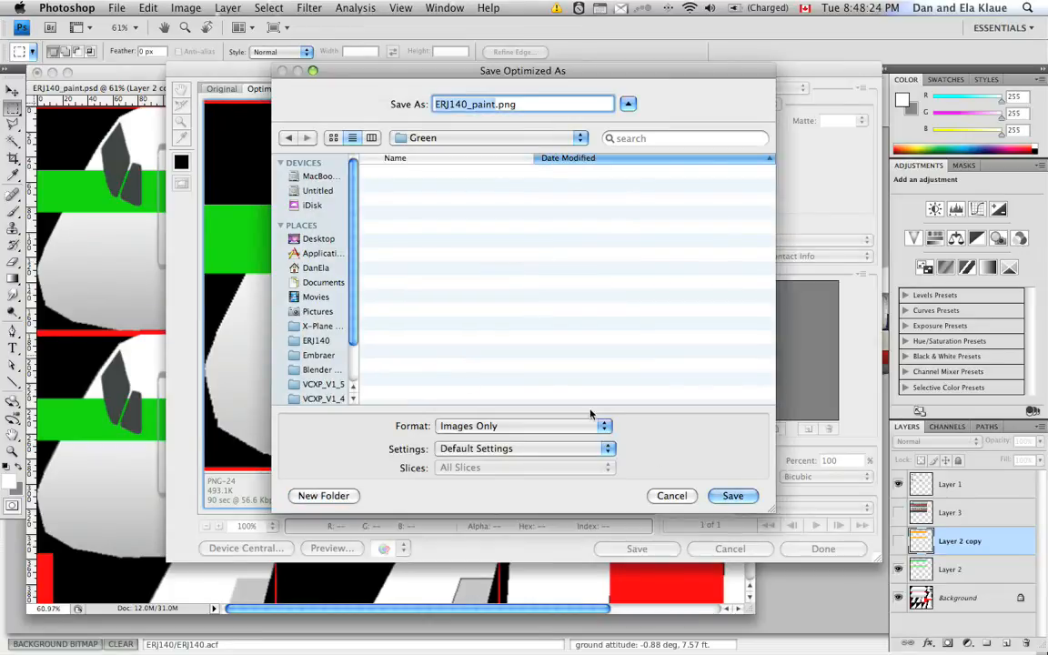
click(731, 495)
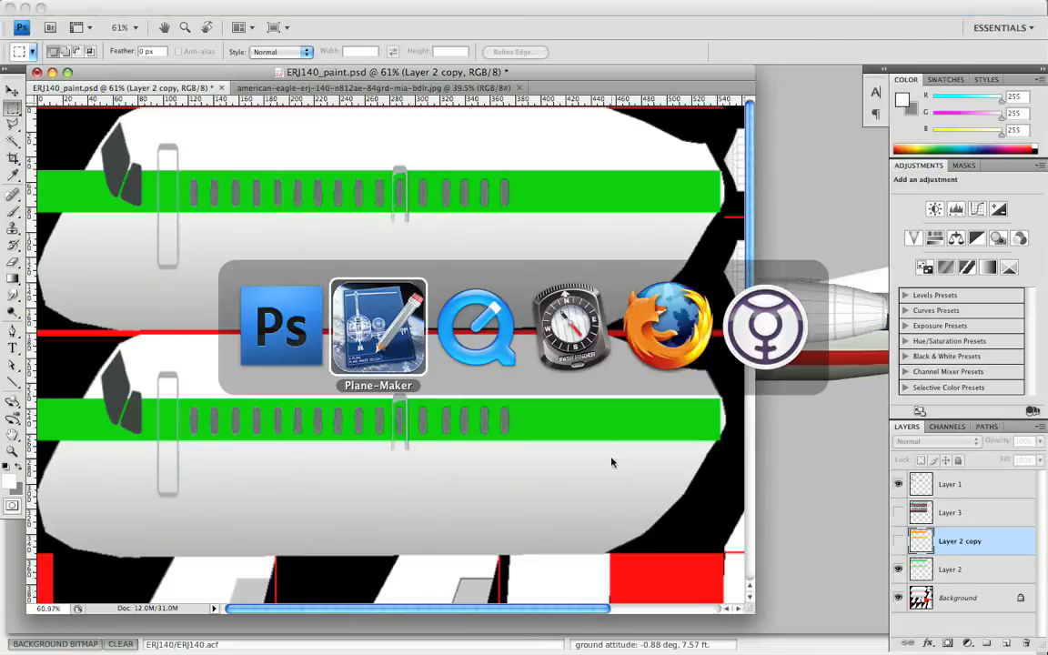
Switch to Plane-Maker and pick the Green, then the Orange livery
click(378, 327)
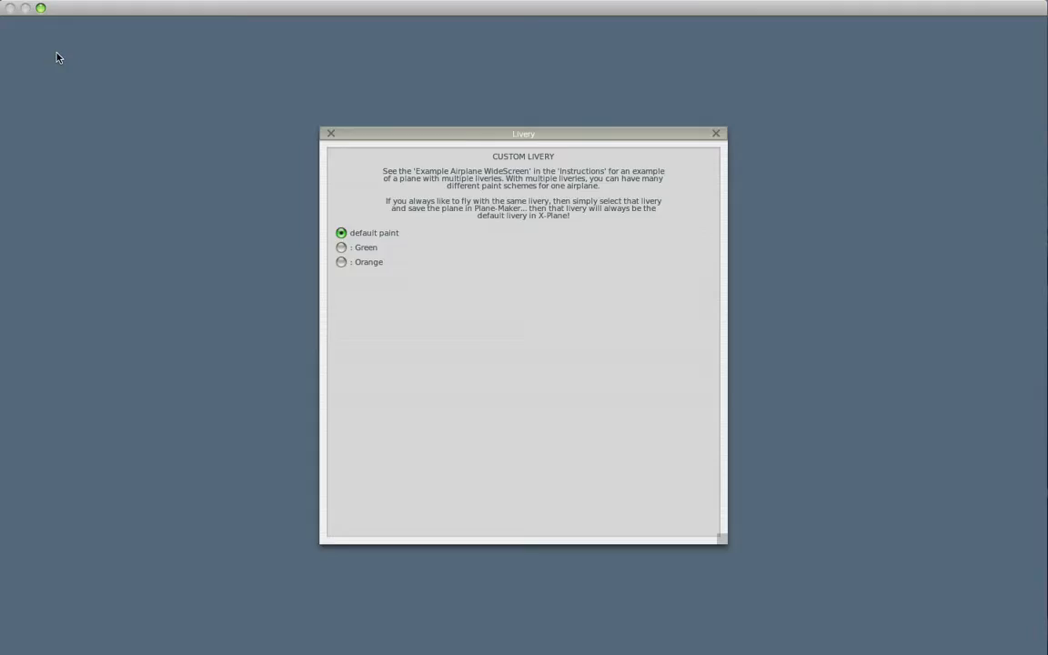
click(341, 247)
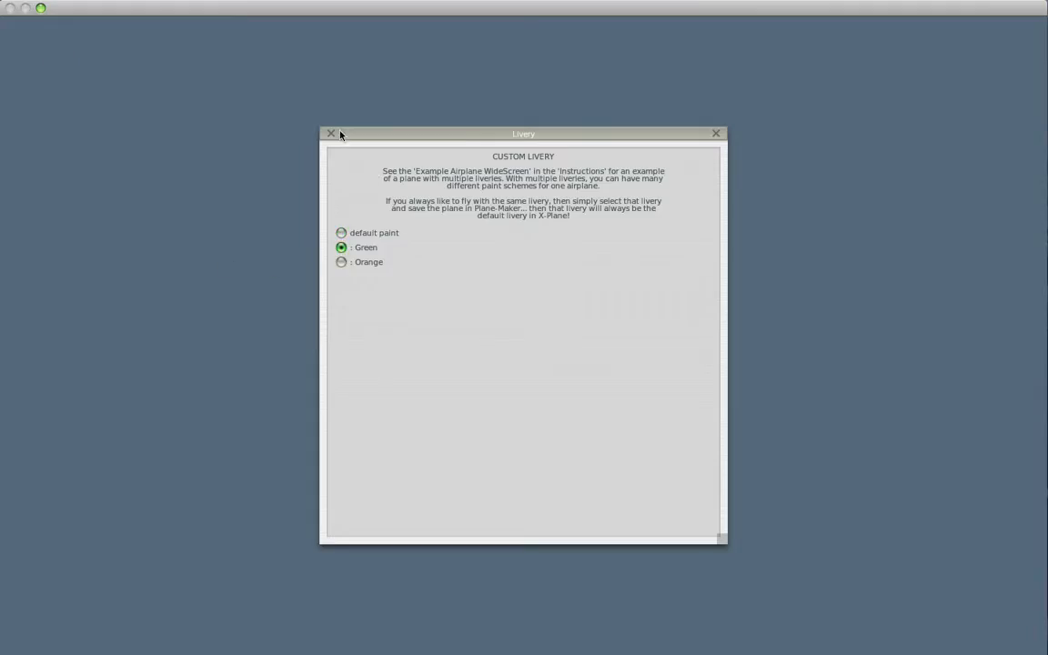
click(331, 134)
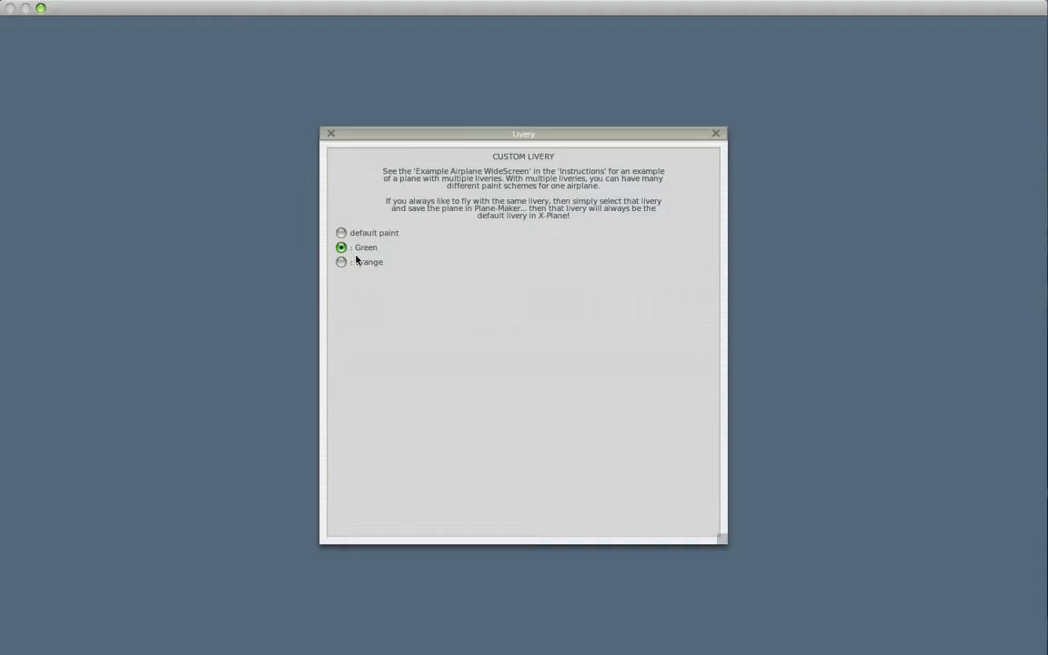
click(715, 132)
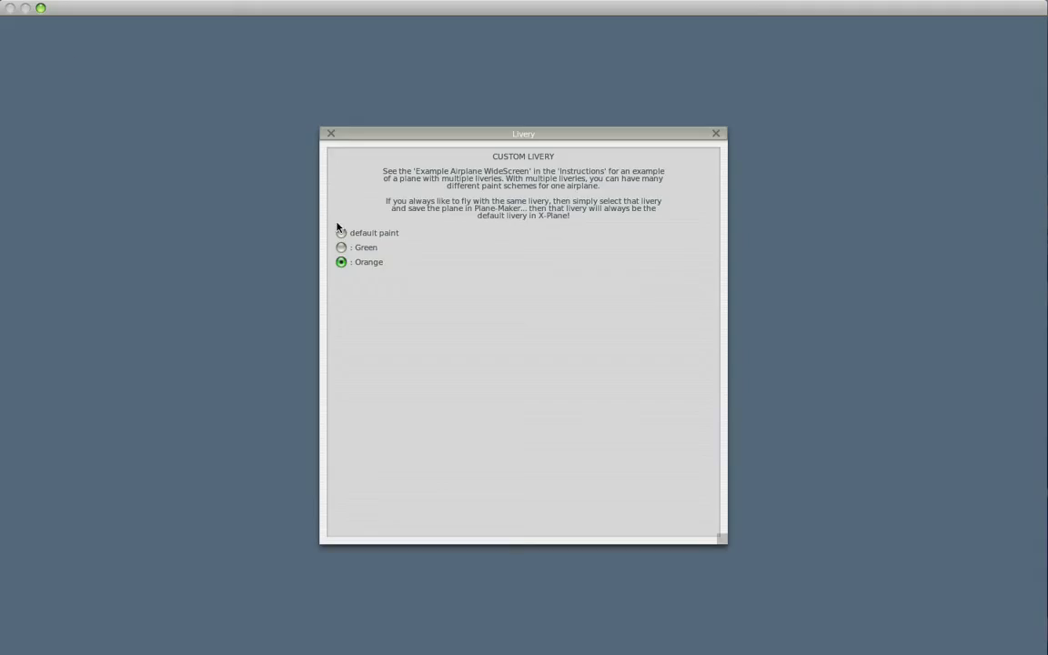
click(717, 134)
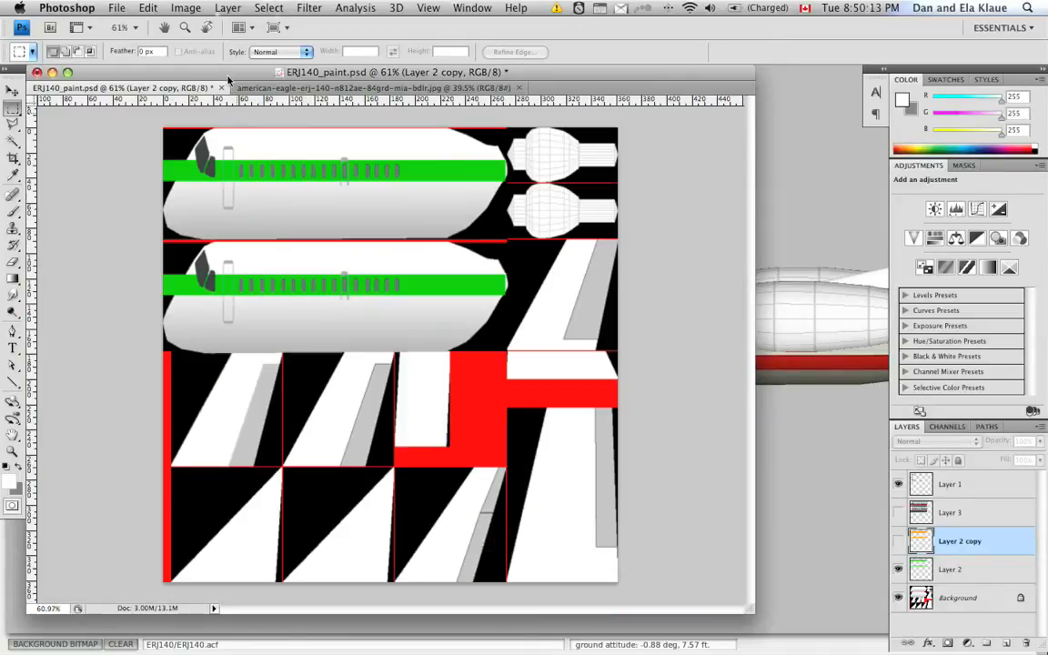
Resize the texture to 2048 × 2048 pixels via Image Size and return to the American Eagle photo
click(185, 7)
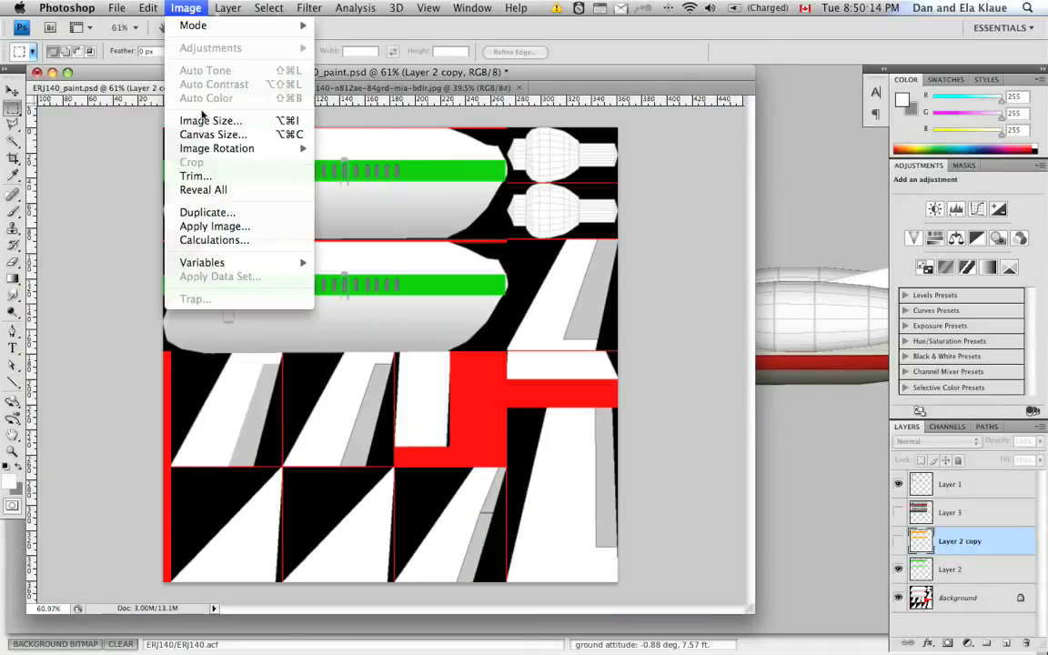
click(211, 120)
text(2048)
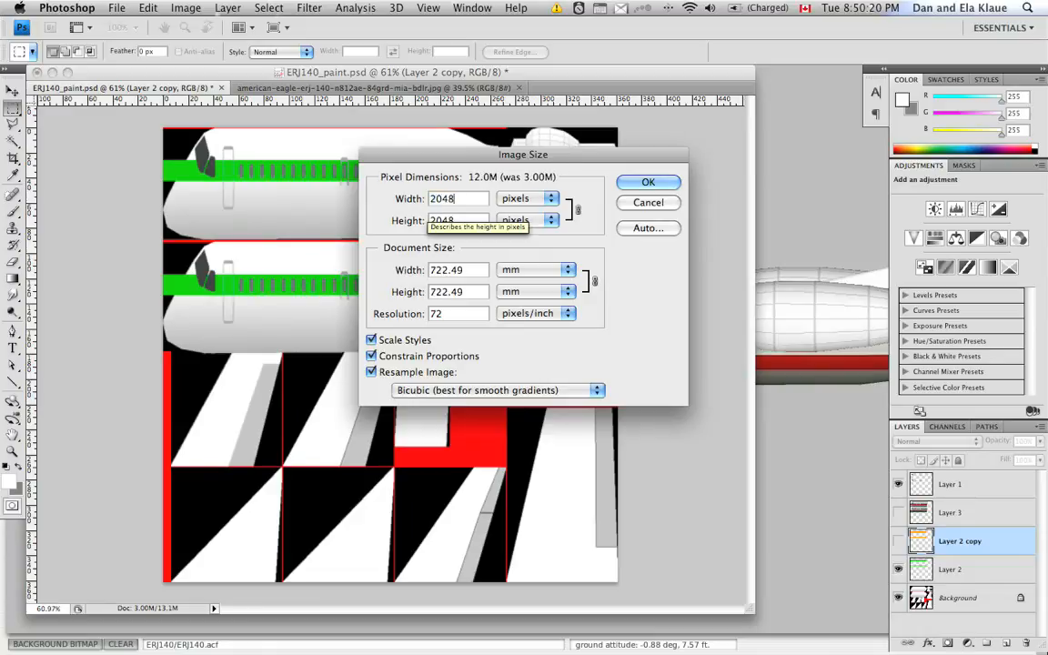
mouse_move(599, 240)
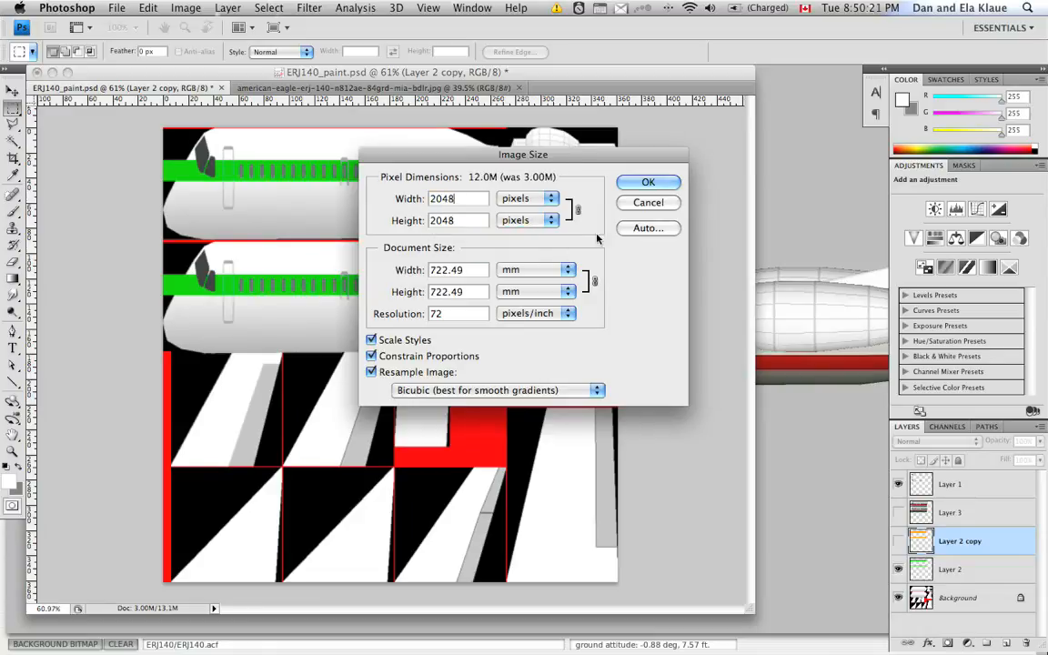
click(648, 182)
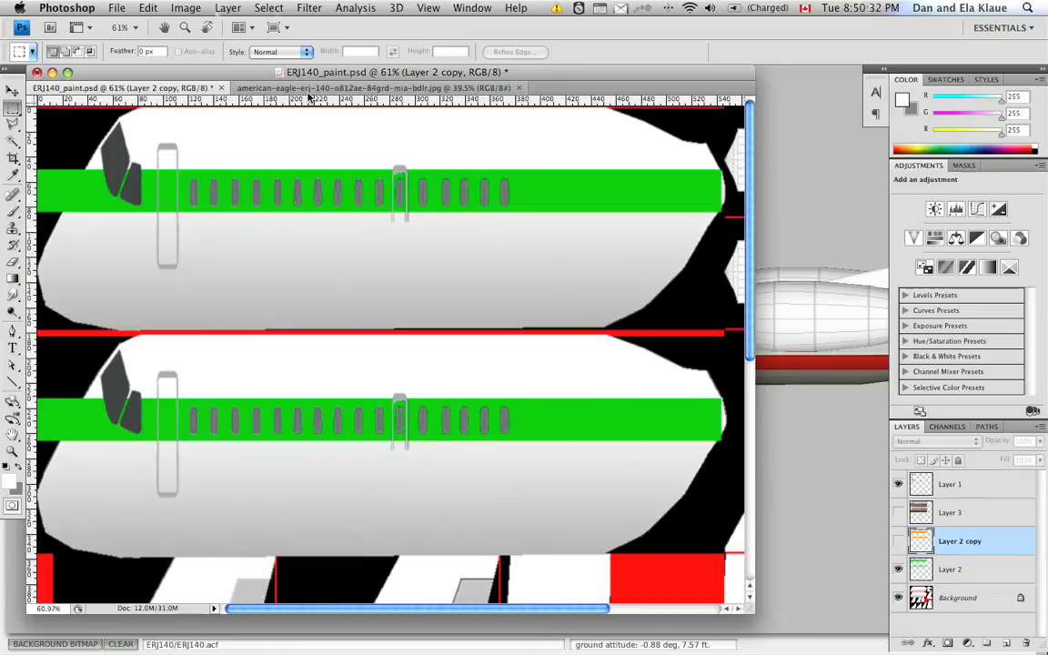
click(373, 88)
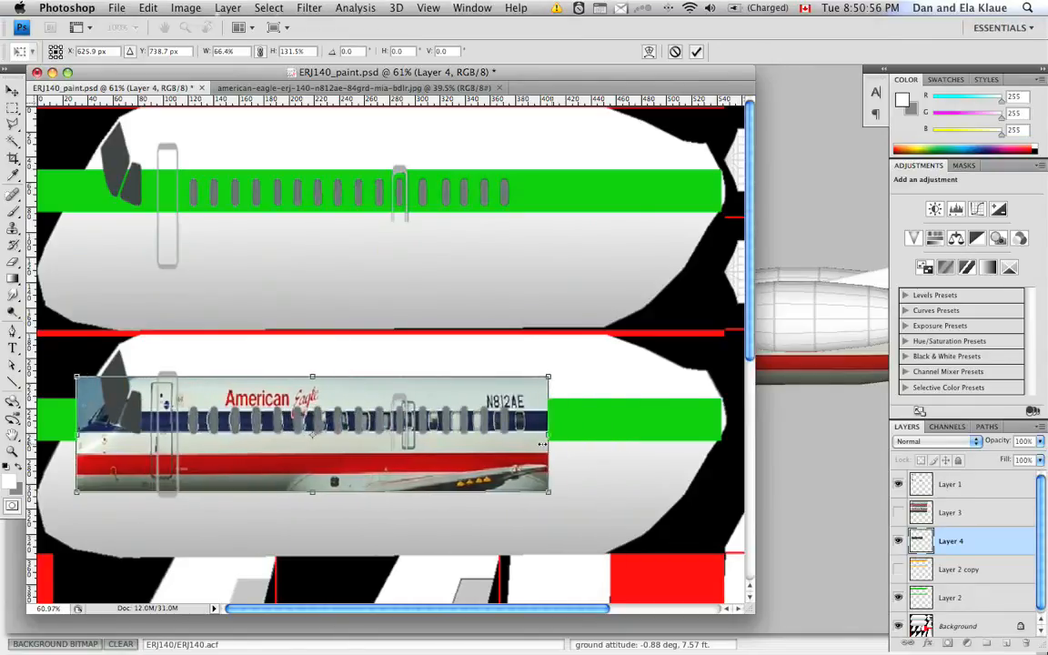
Free Transform the pasted American Eagle photo (Layer 4) to fit over the lower fuselage panel
drag(550, 433, 531, 432)
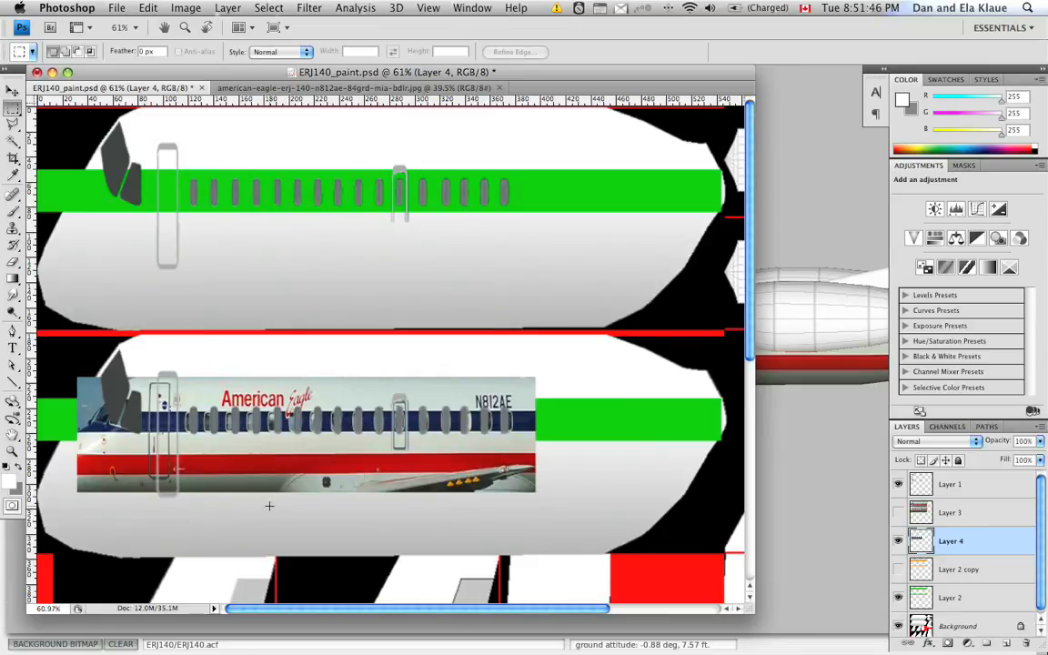
mouse_move(292, 486)
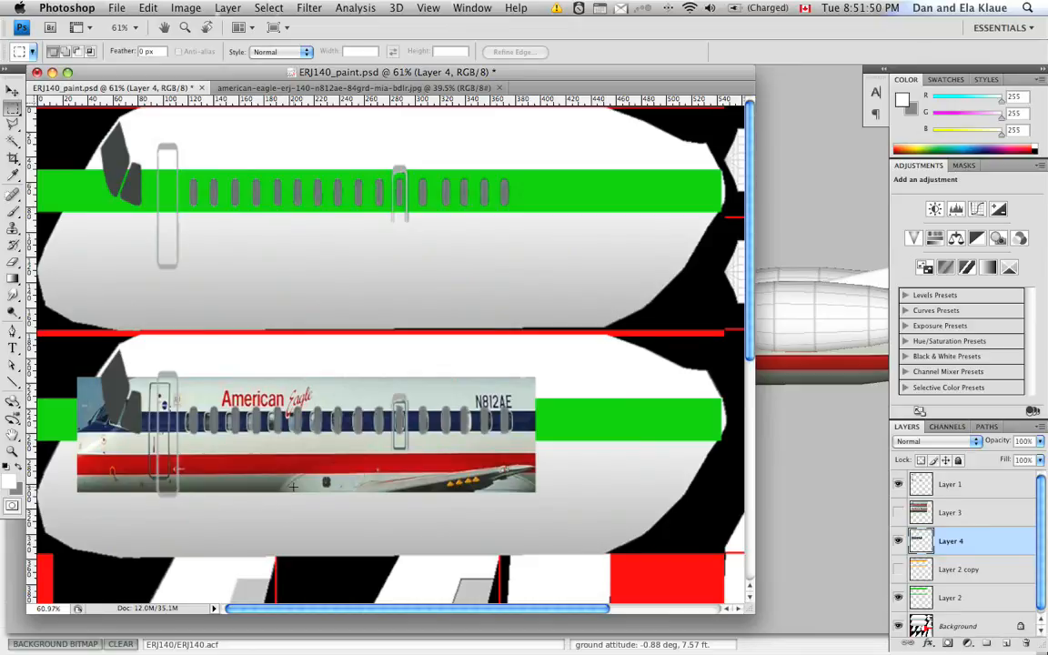
mouse_move(265, 488)
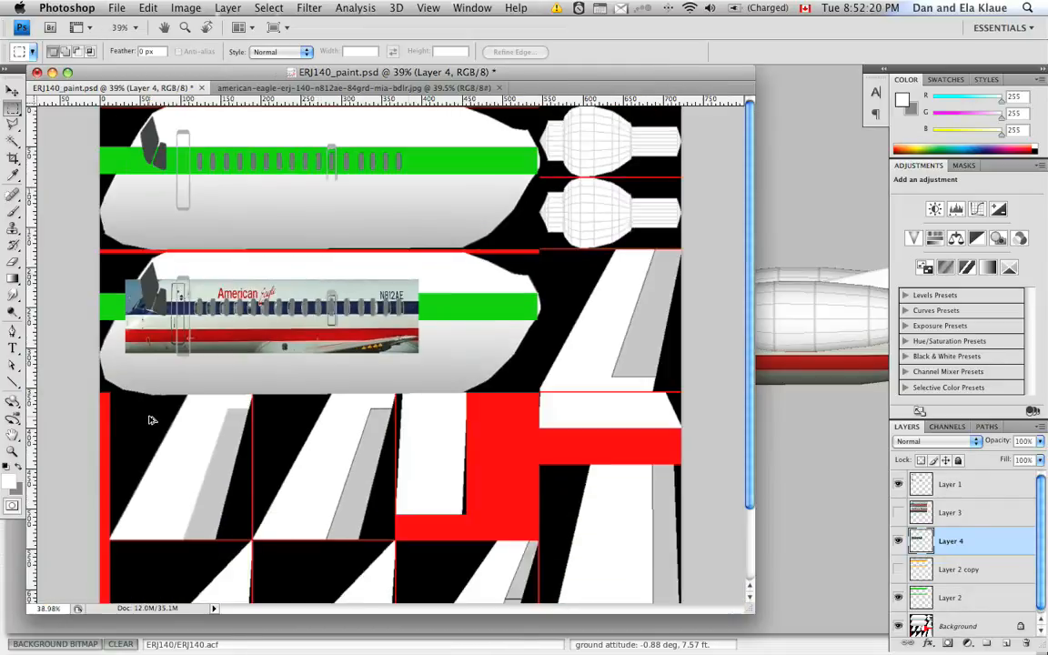
mouse_move(560, 143)
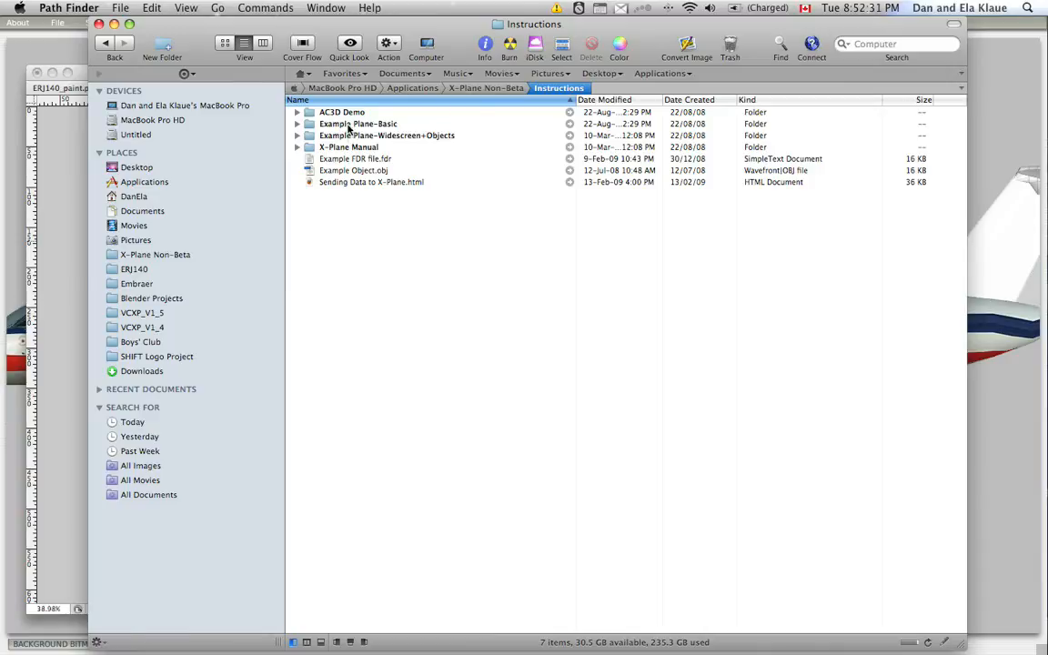
Open the Example Plane-Basic folder in Path Finder to reach Example_paint.bmp
double_click(357, 123)
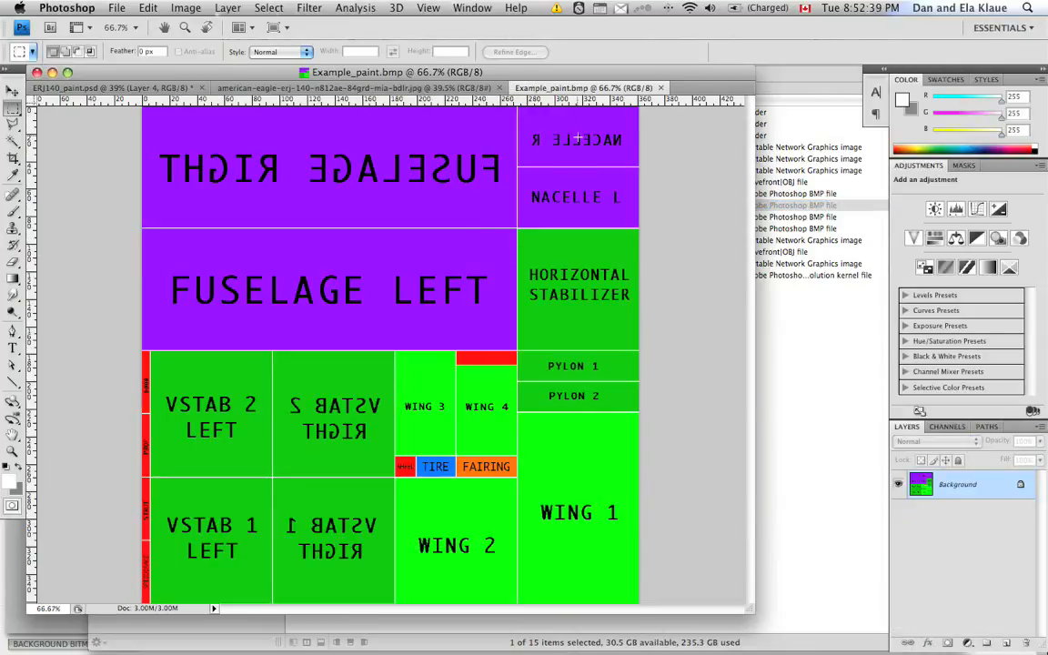
mouse_move(571, 156)
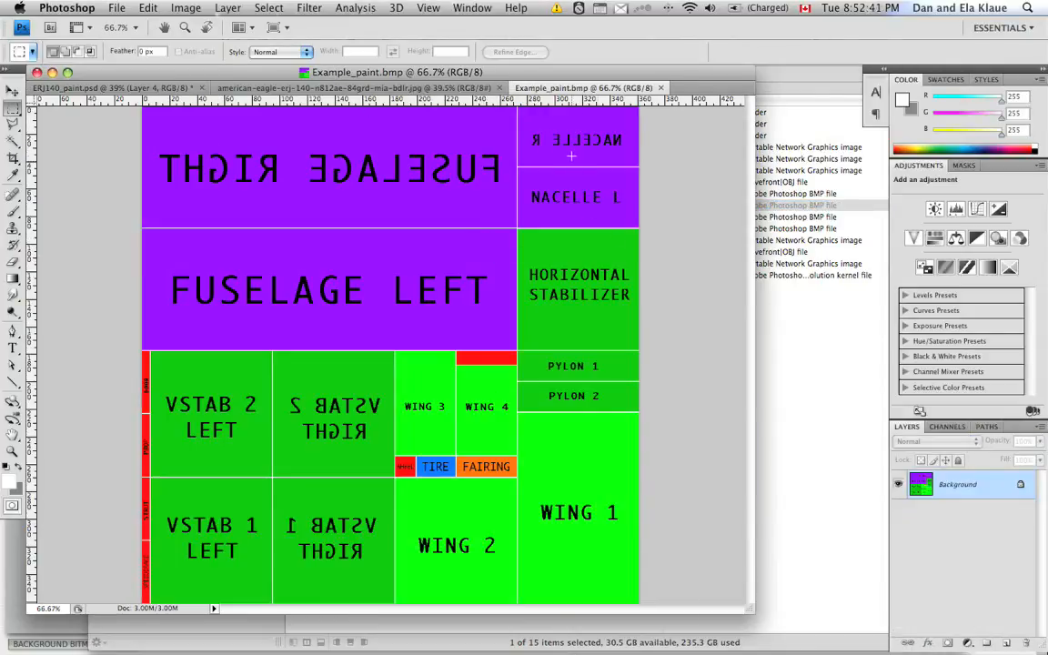
mouse_move(149, 135)
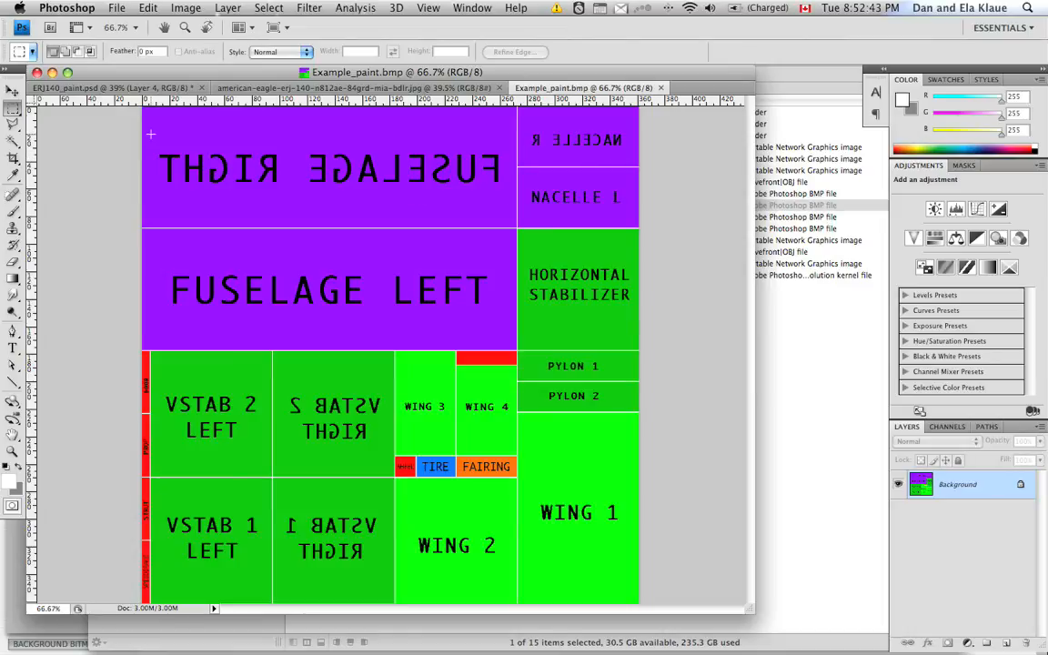